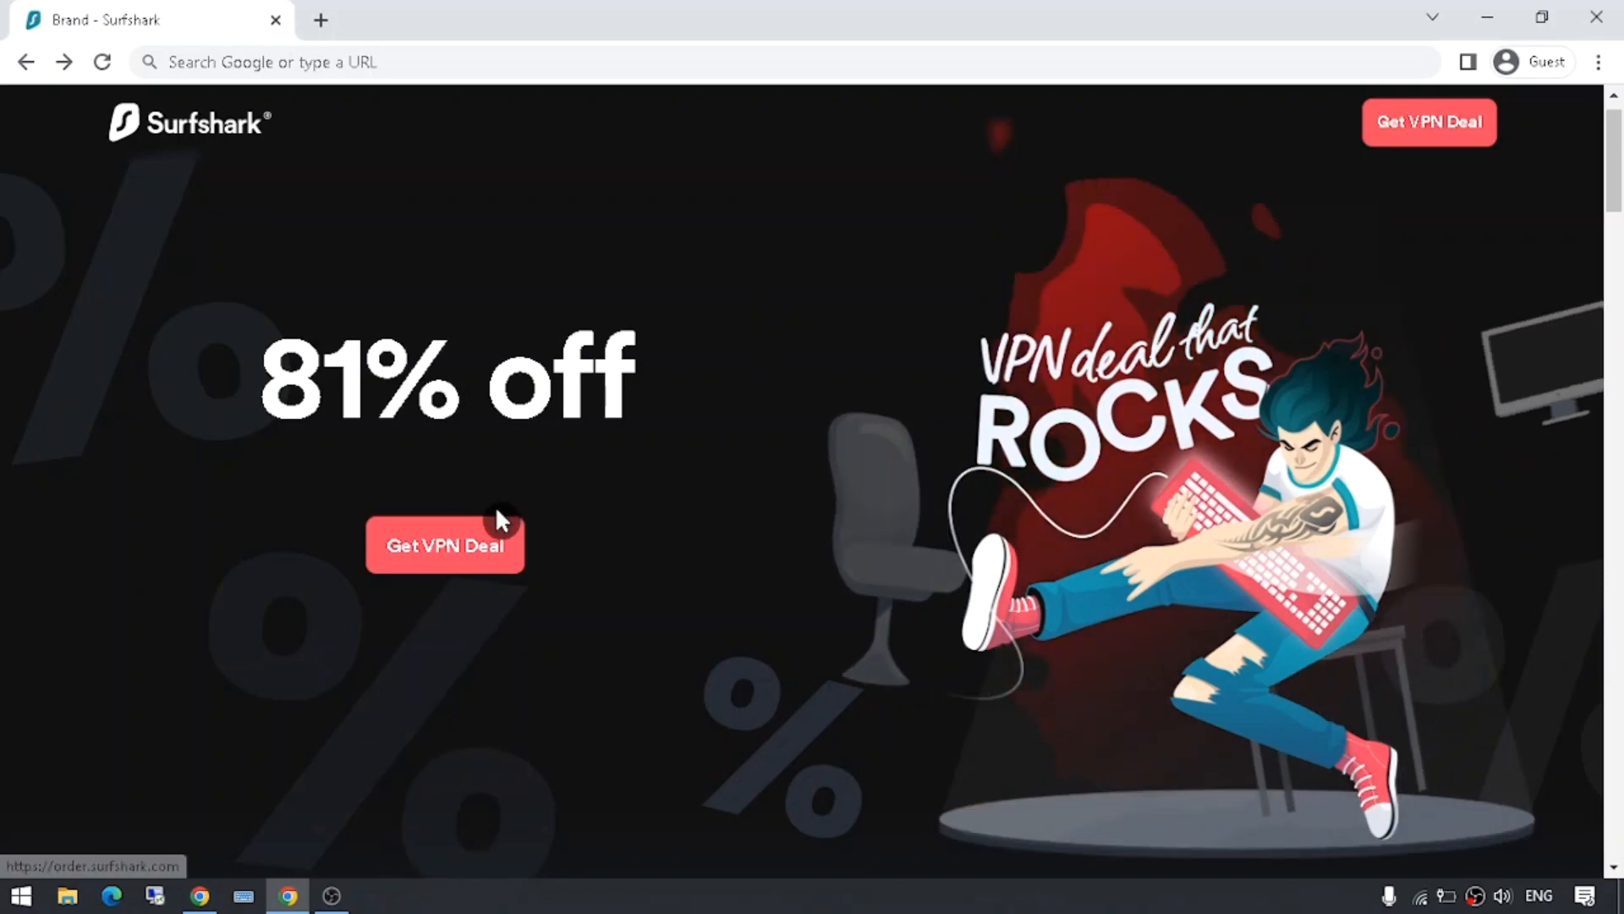
{"action": "mouse_move", "coordinate": [1415, 189]}
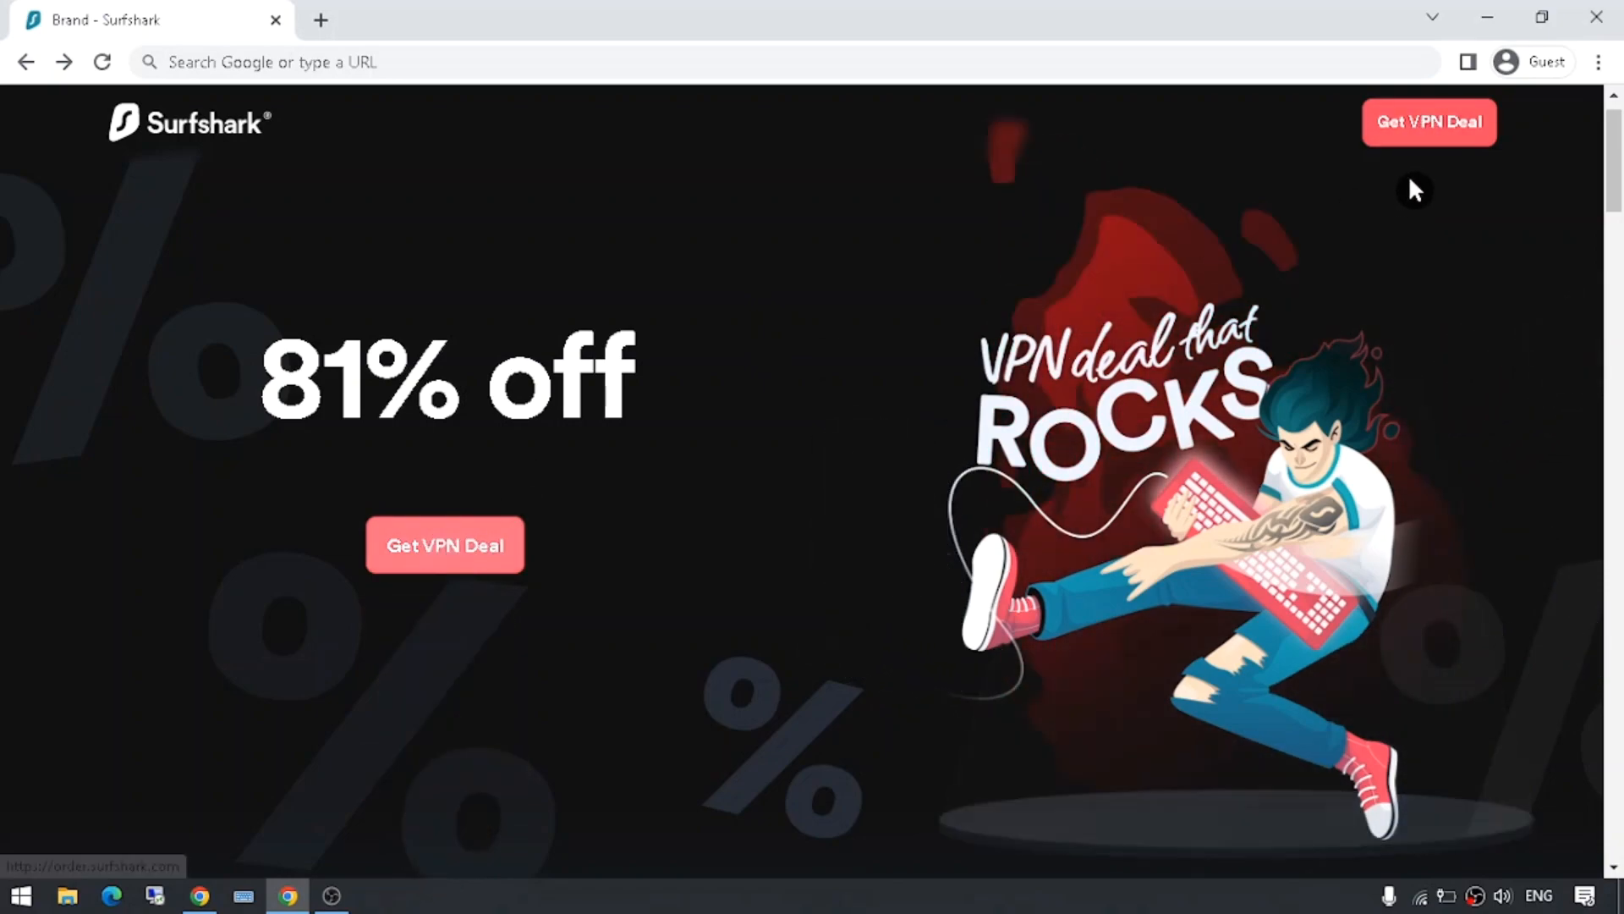
{"action": "mouse_move", "coordinate": [1400, 145]}
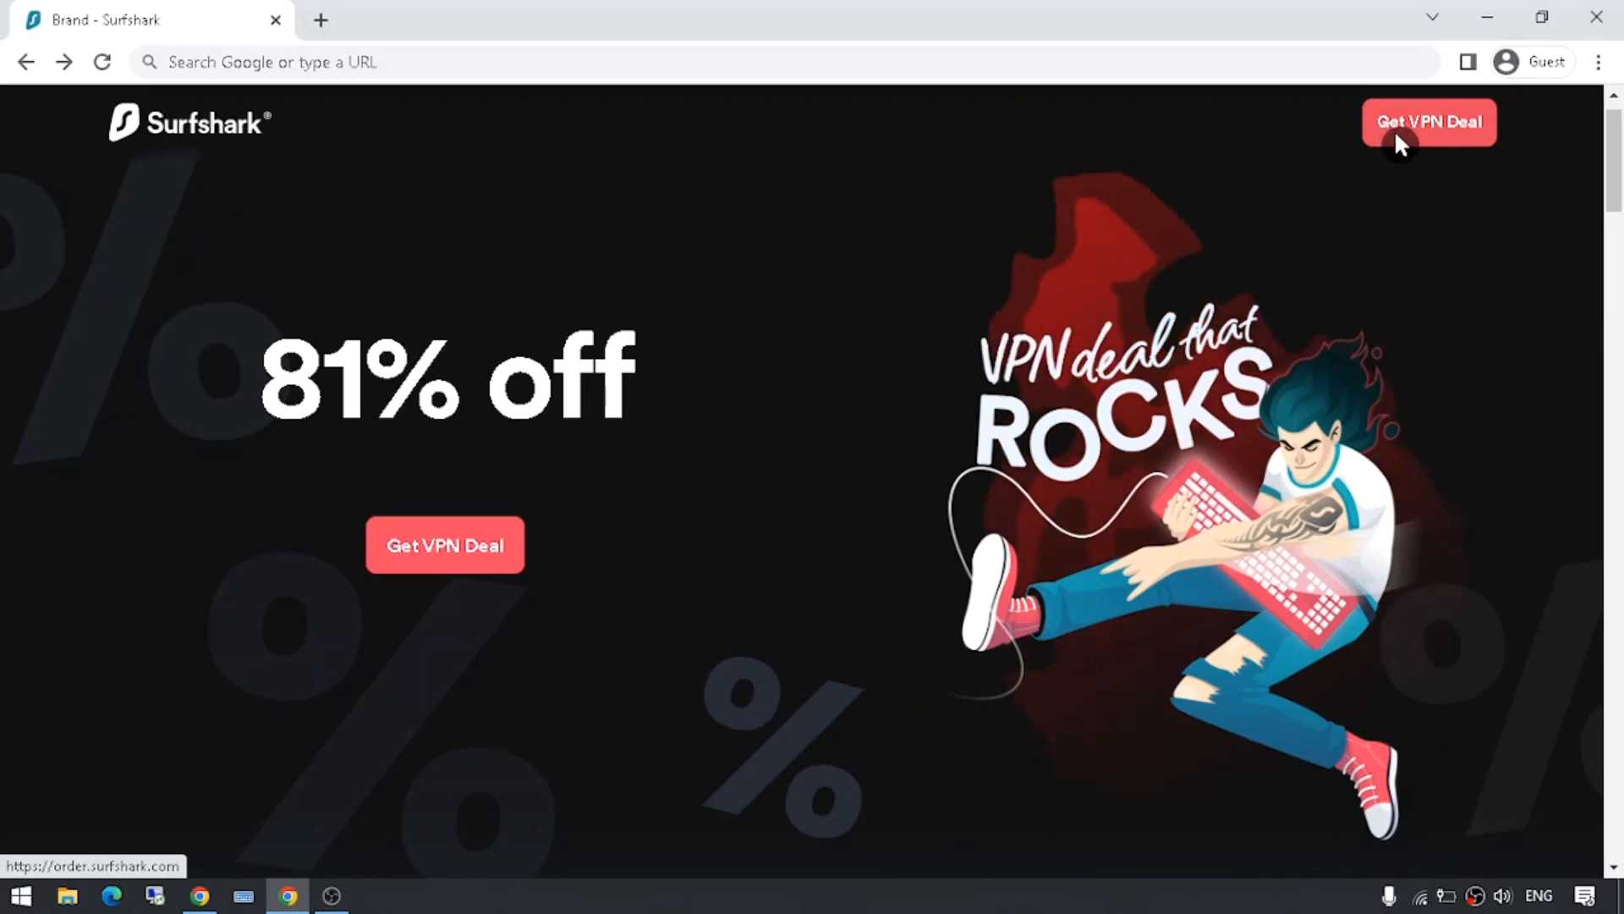
- Follow the 'Get VPN Deal' header link to the 81%-off order page
{"action": "left_click", "coordinate": [1429, 121]}
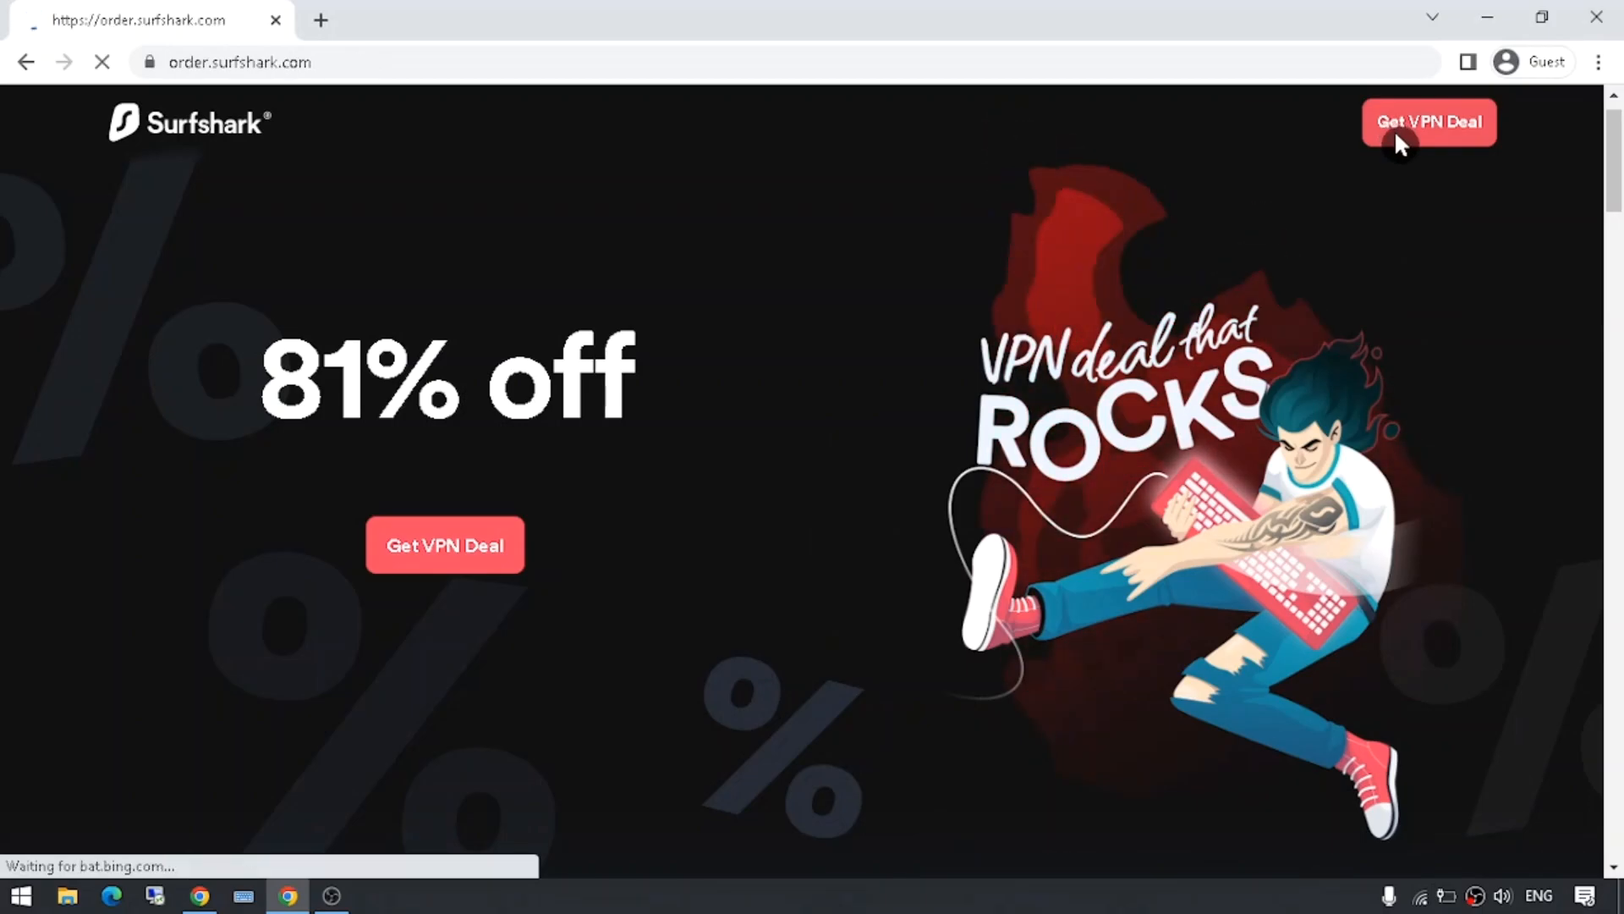
- Compare the 12- and 1-month plans, then pick 24-month and continue to checkout
{"action": "left_click", "coordinate": [1427, 121]}
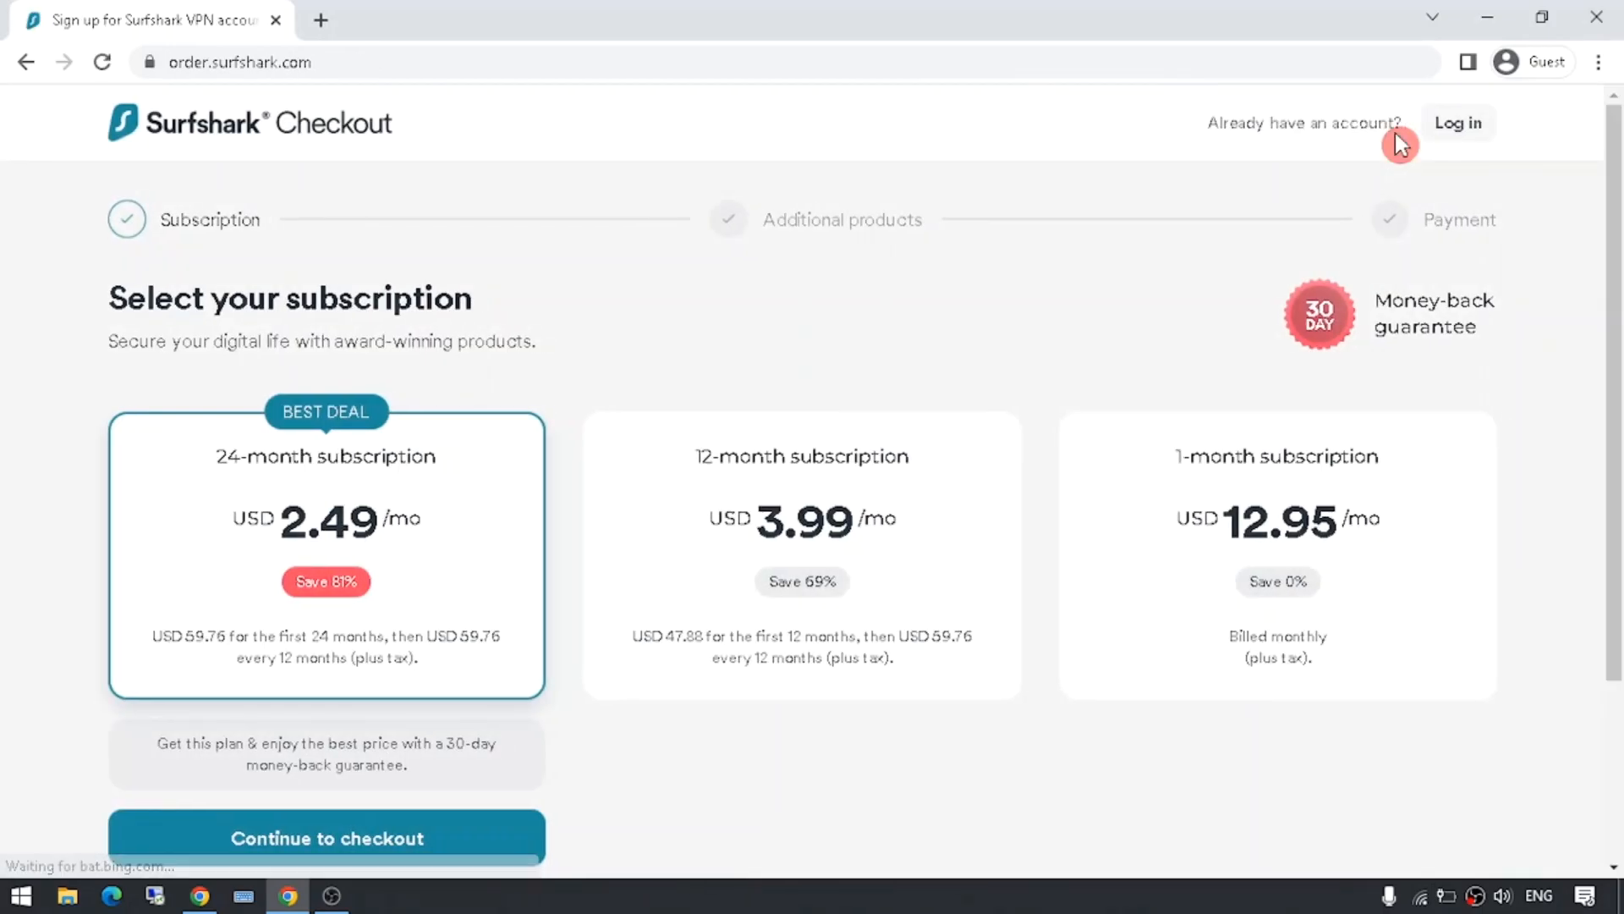
{"action": "mouse_move", "coordinate": [1122, 560]}
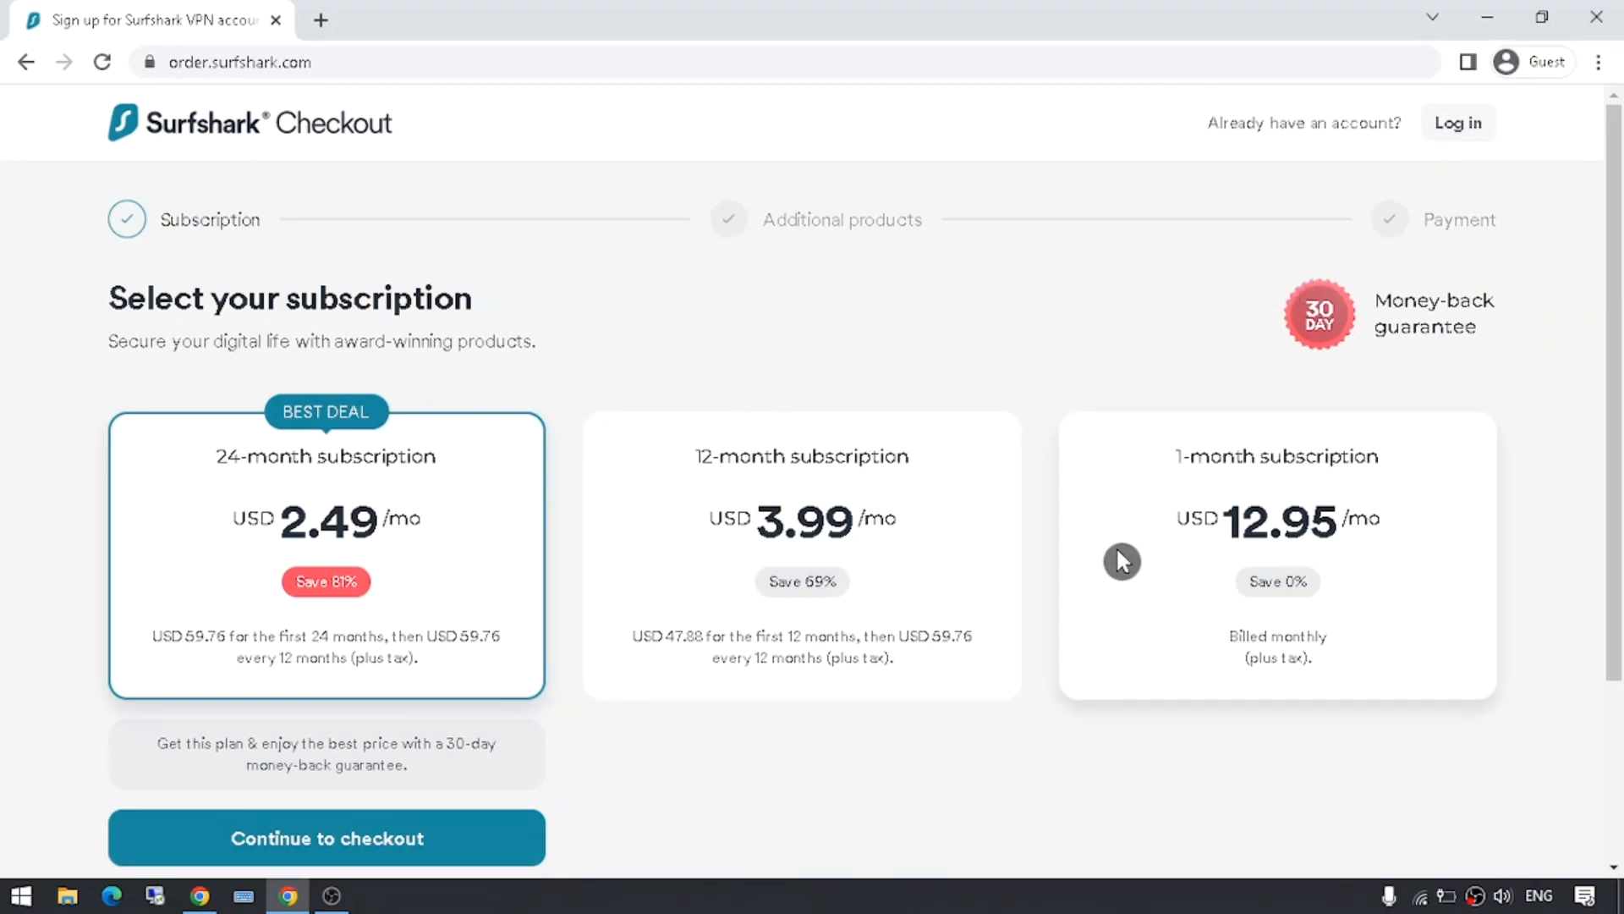
{"action": "scroll", "scroll_direction": "down", "scroll_amount": 3}
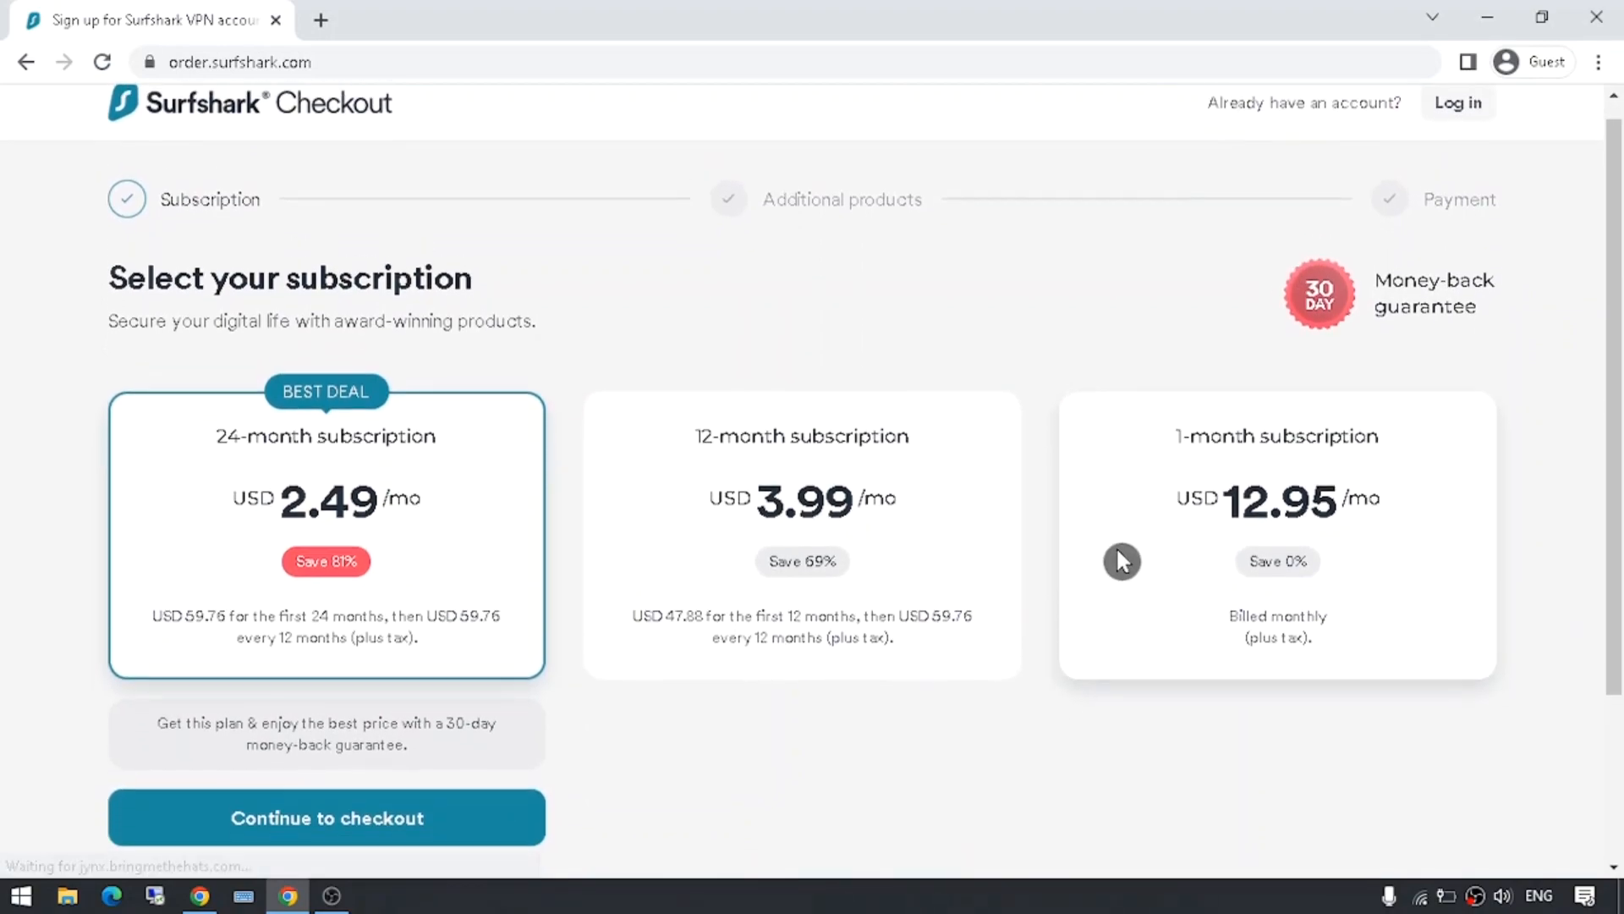
{"action": "left_click", "coordinate": [801, 518]}
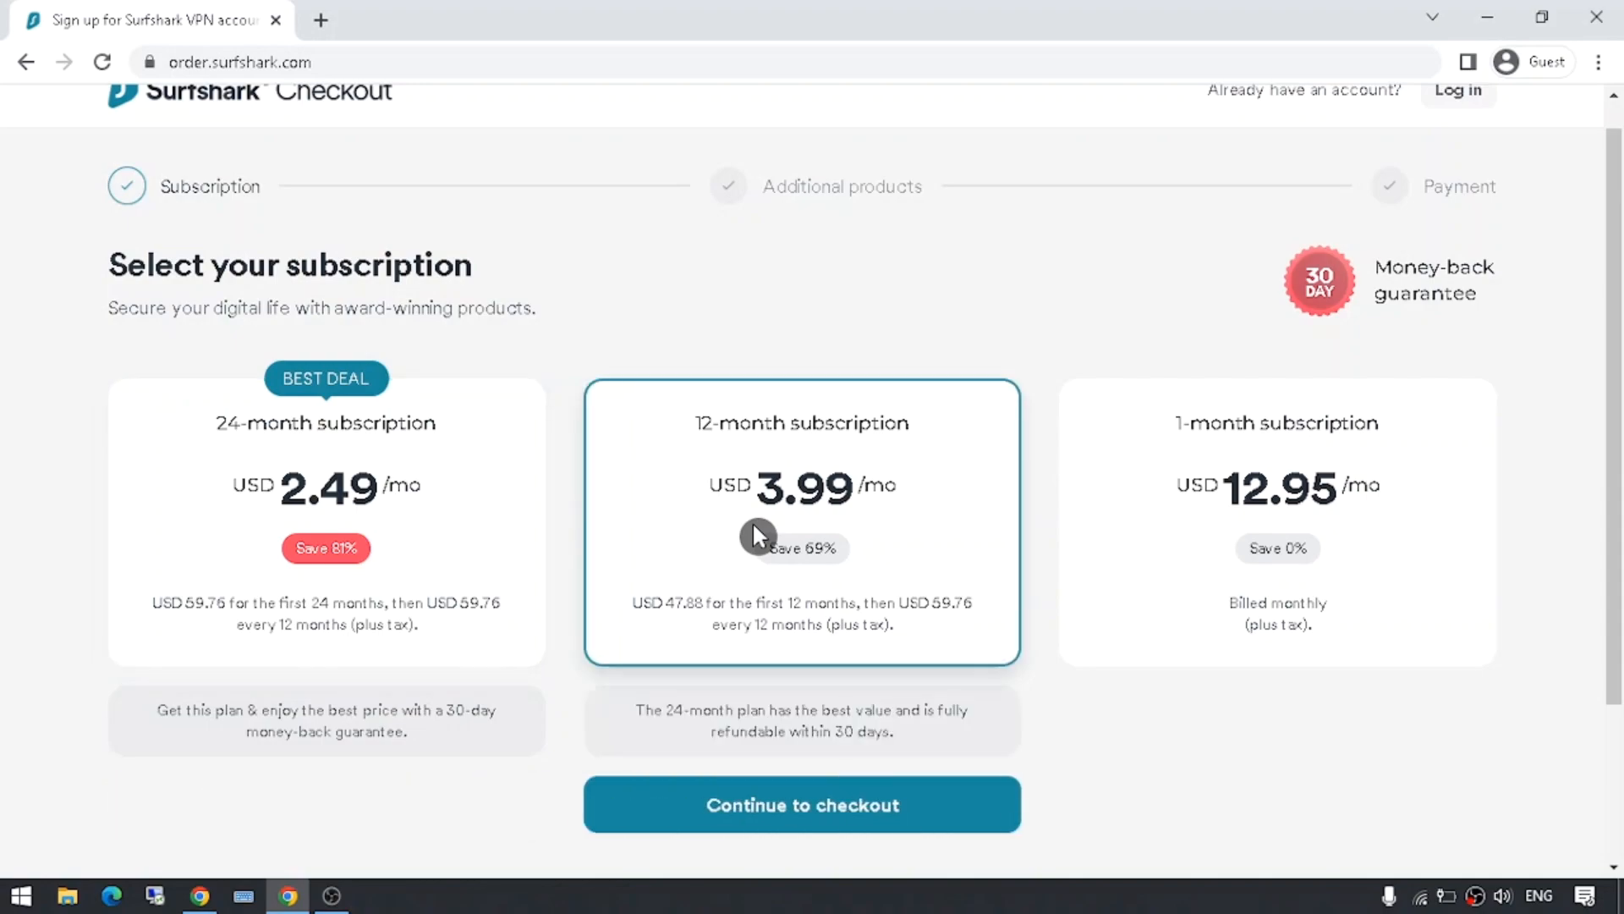
{"action": "left_click", "coordinate": [1276, 521]}
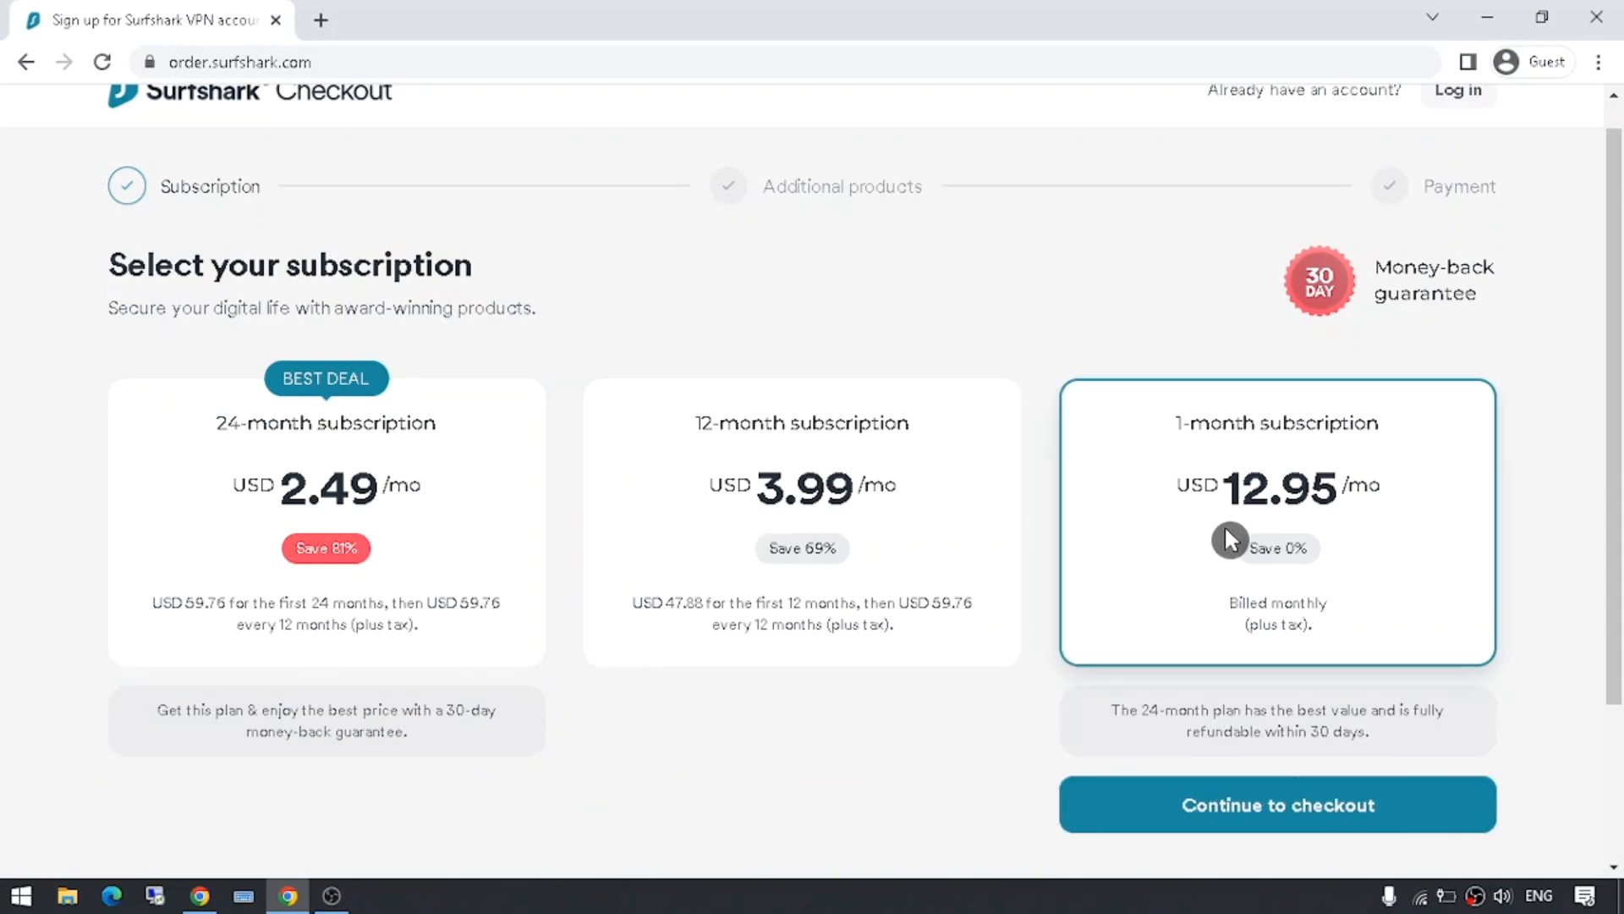
{"action": "left_click", "coordinate": [325, 518]}
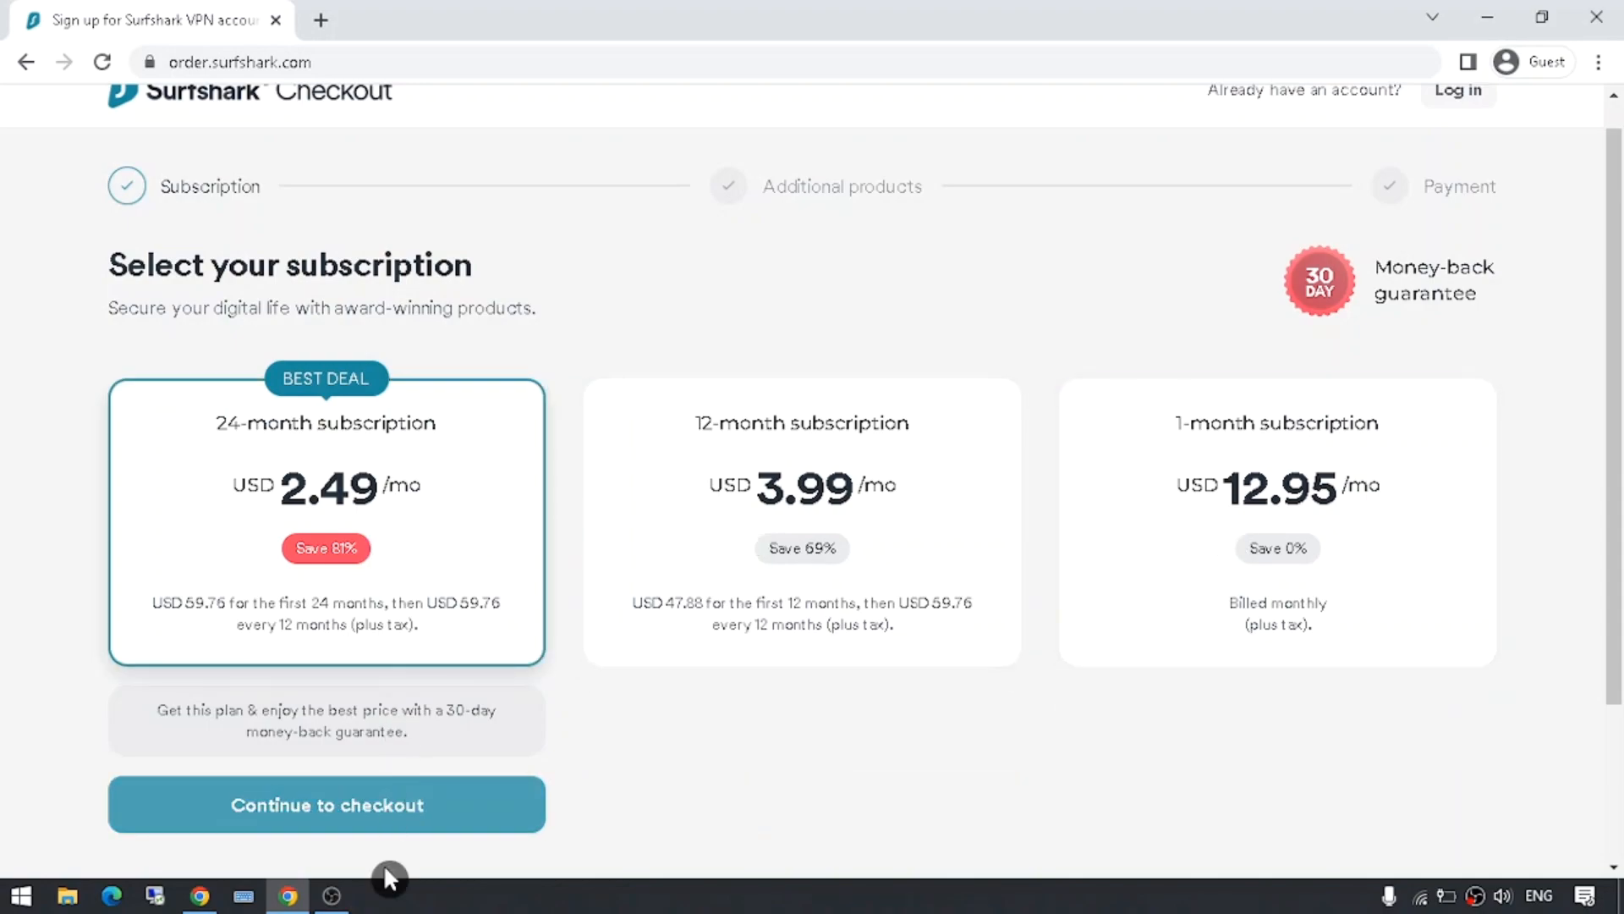
{"action": "left_click", "coordinate": [324, 803]}
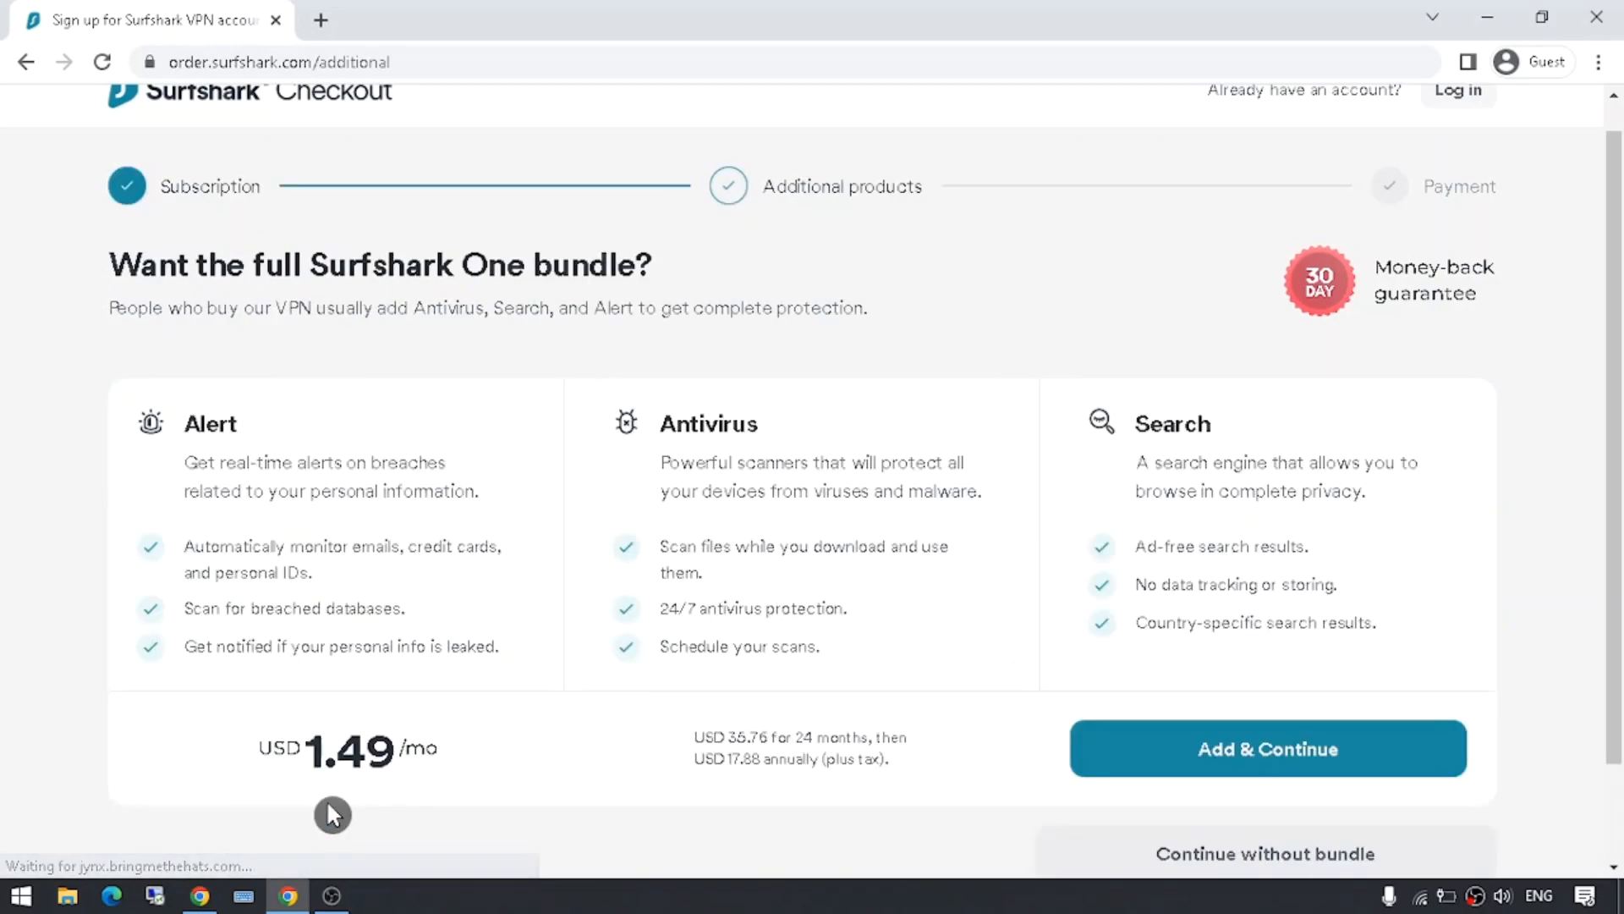
{"action": "scroll", "scroll_direction": "down", "scroll_amount": 3}
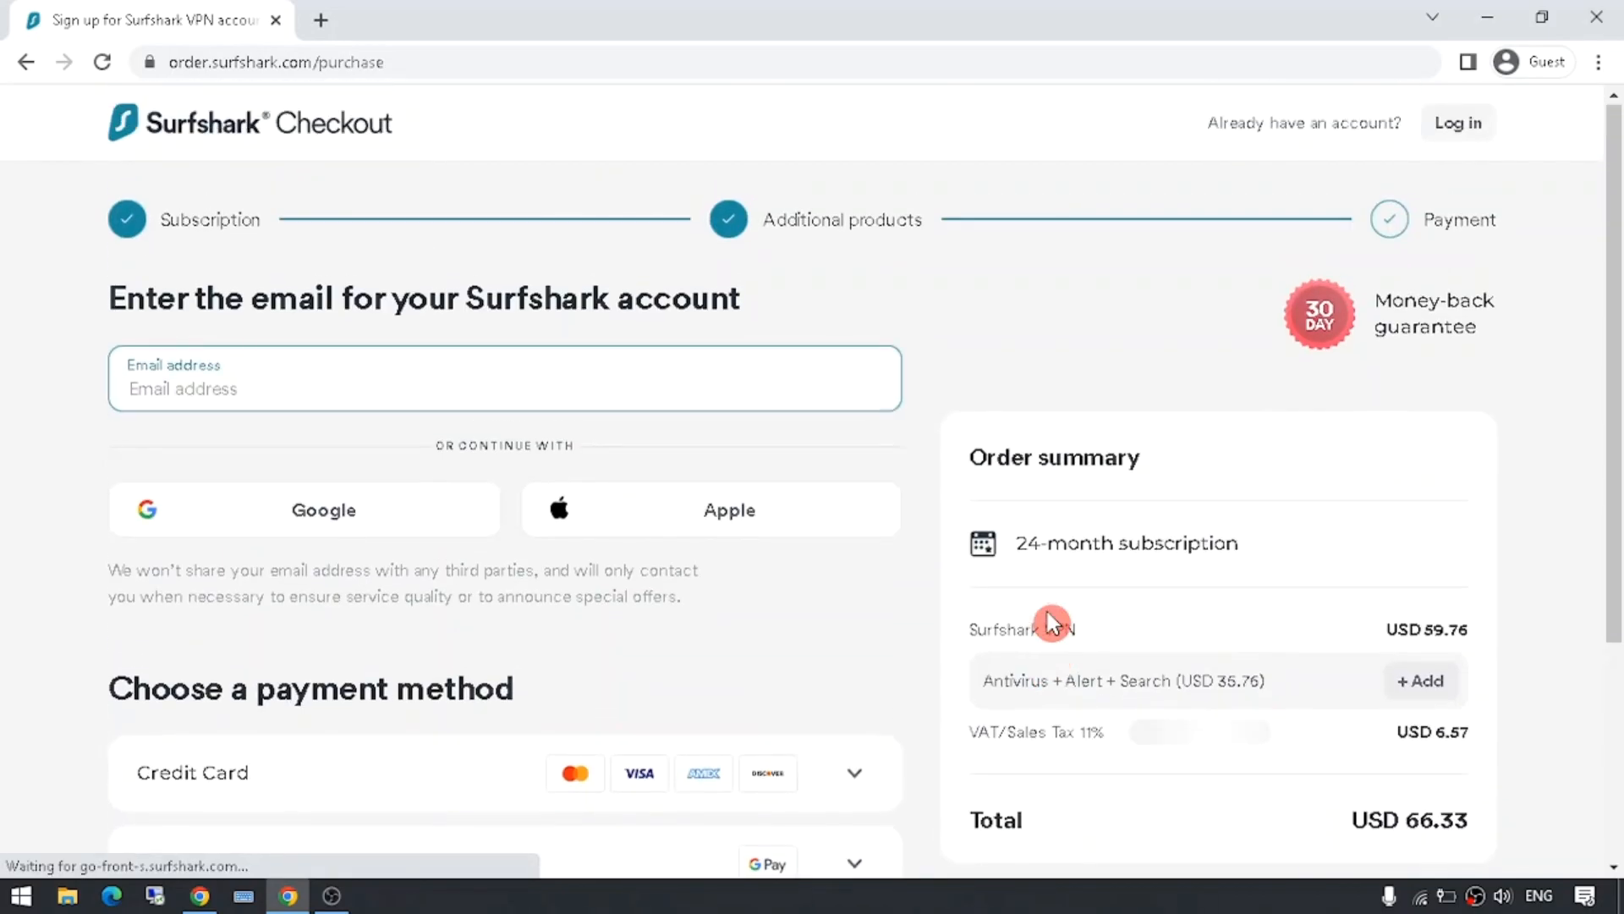
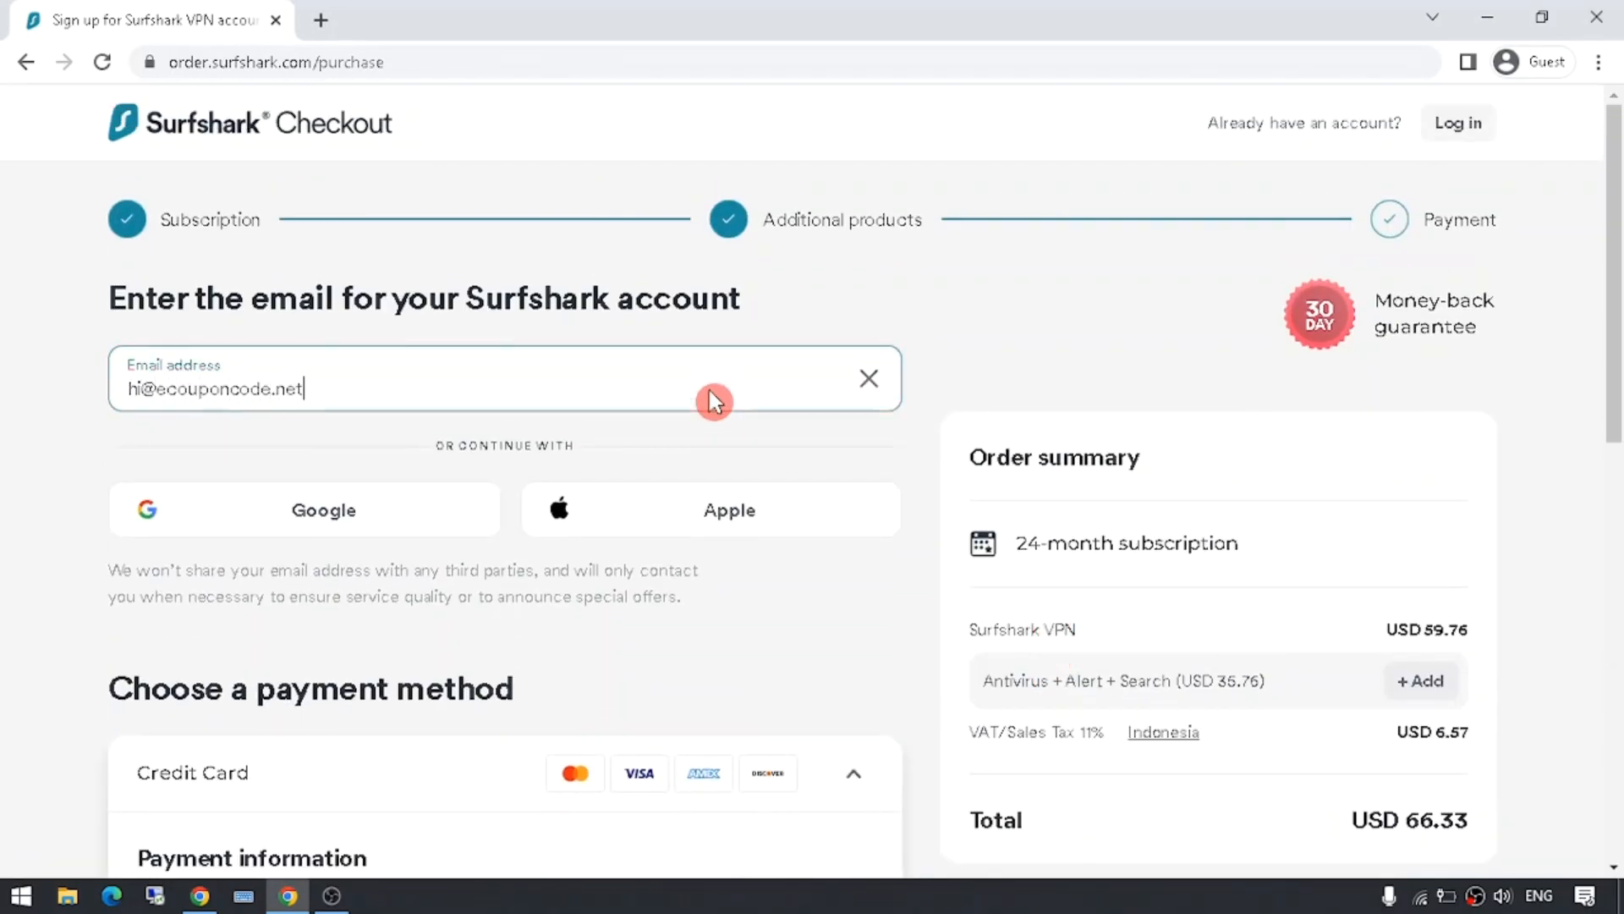
{"action": "scroll", "scroll_direction": "down", "scroll_amount": 3}
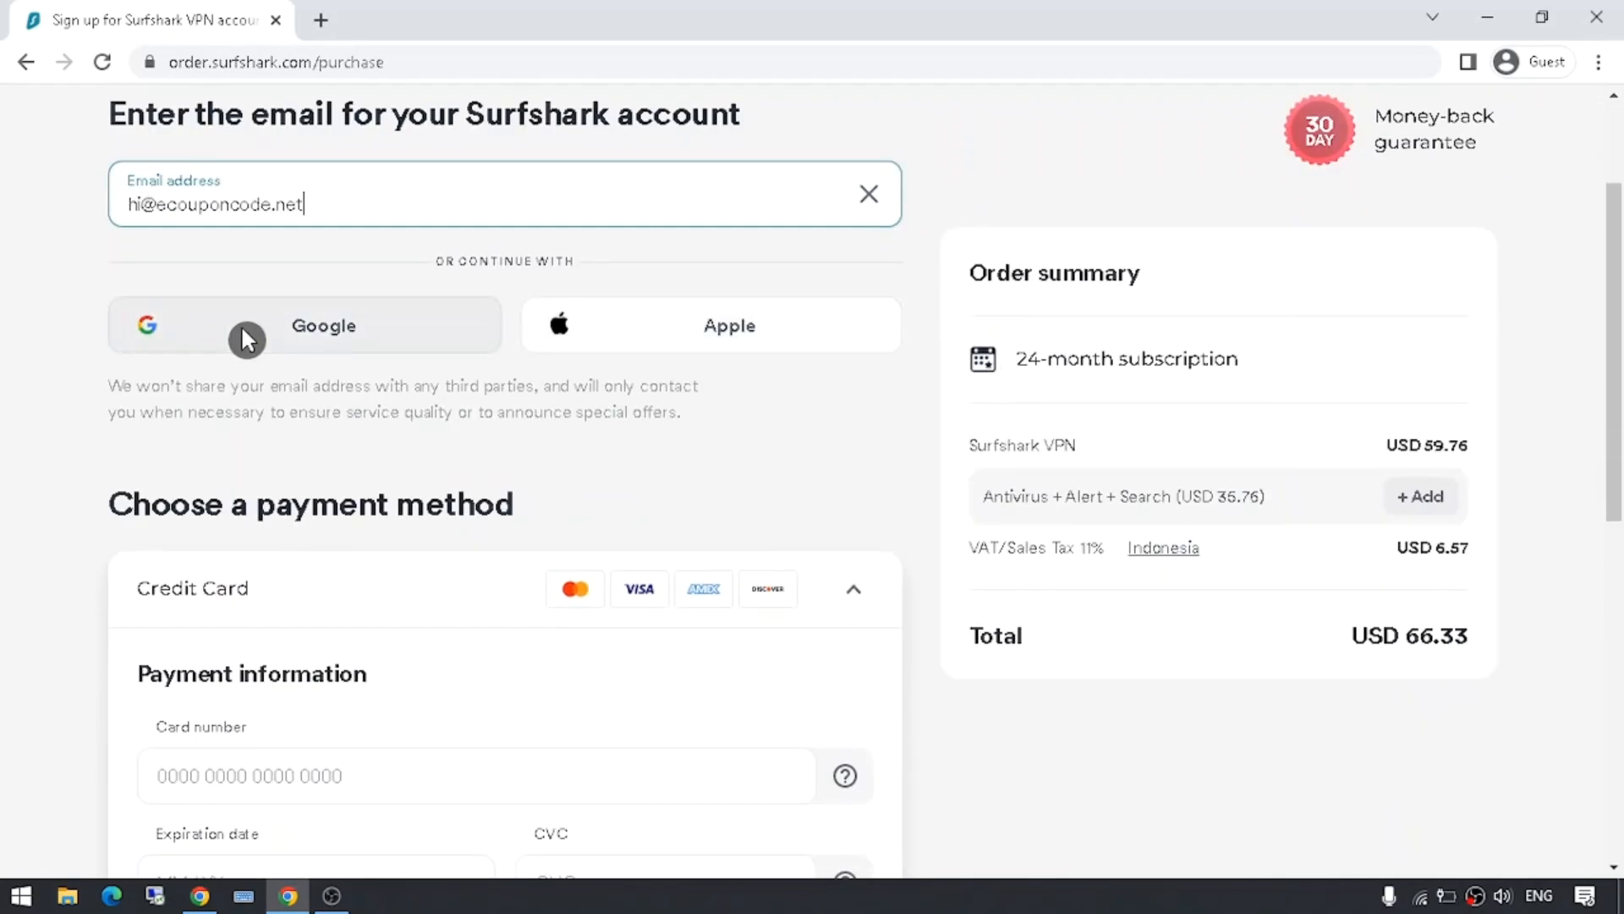
{"action": "scroll", "scroll_direction": "down", "scroll_amount": 3}
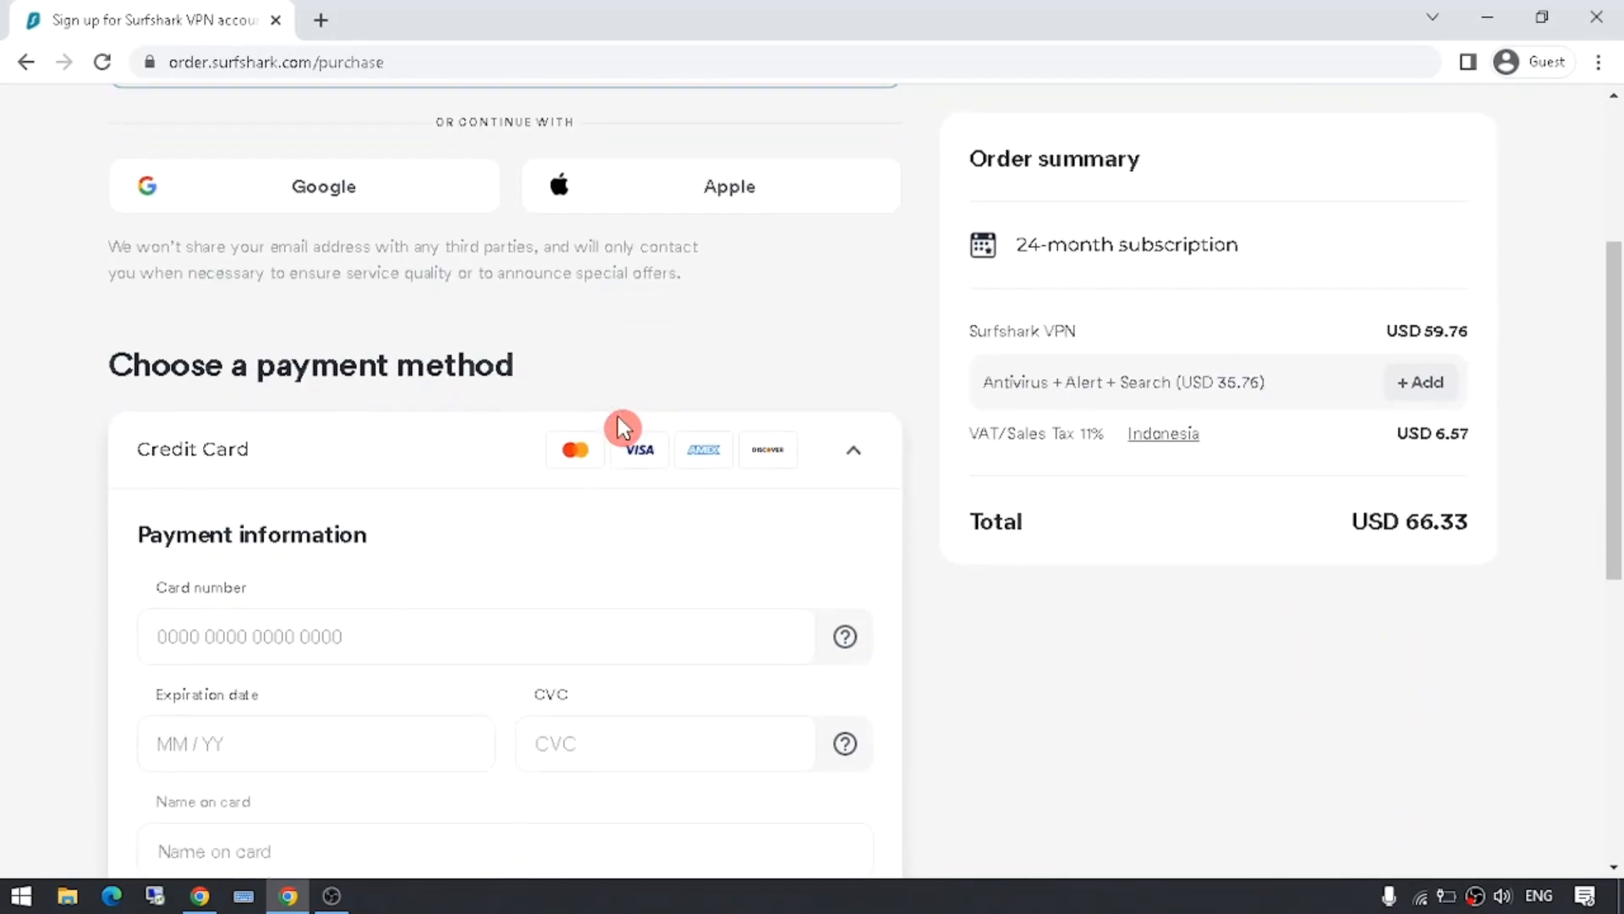
- Collapse Credit Card and expand Google Pay to show the 'Buy with G Pay' button
{"action": "left_click", "coordinate": [852, 450]}
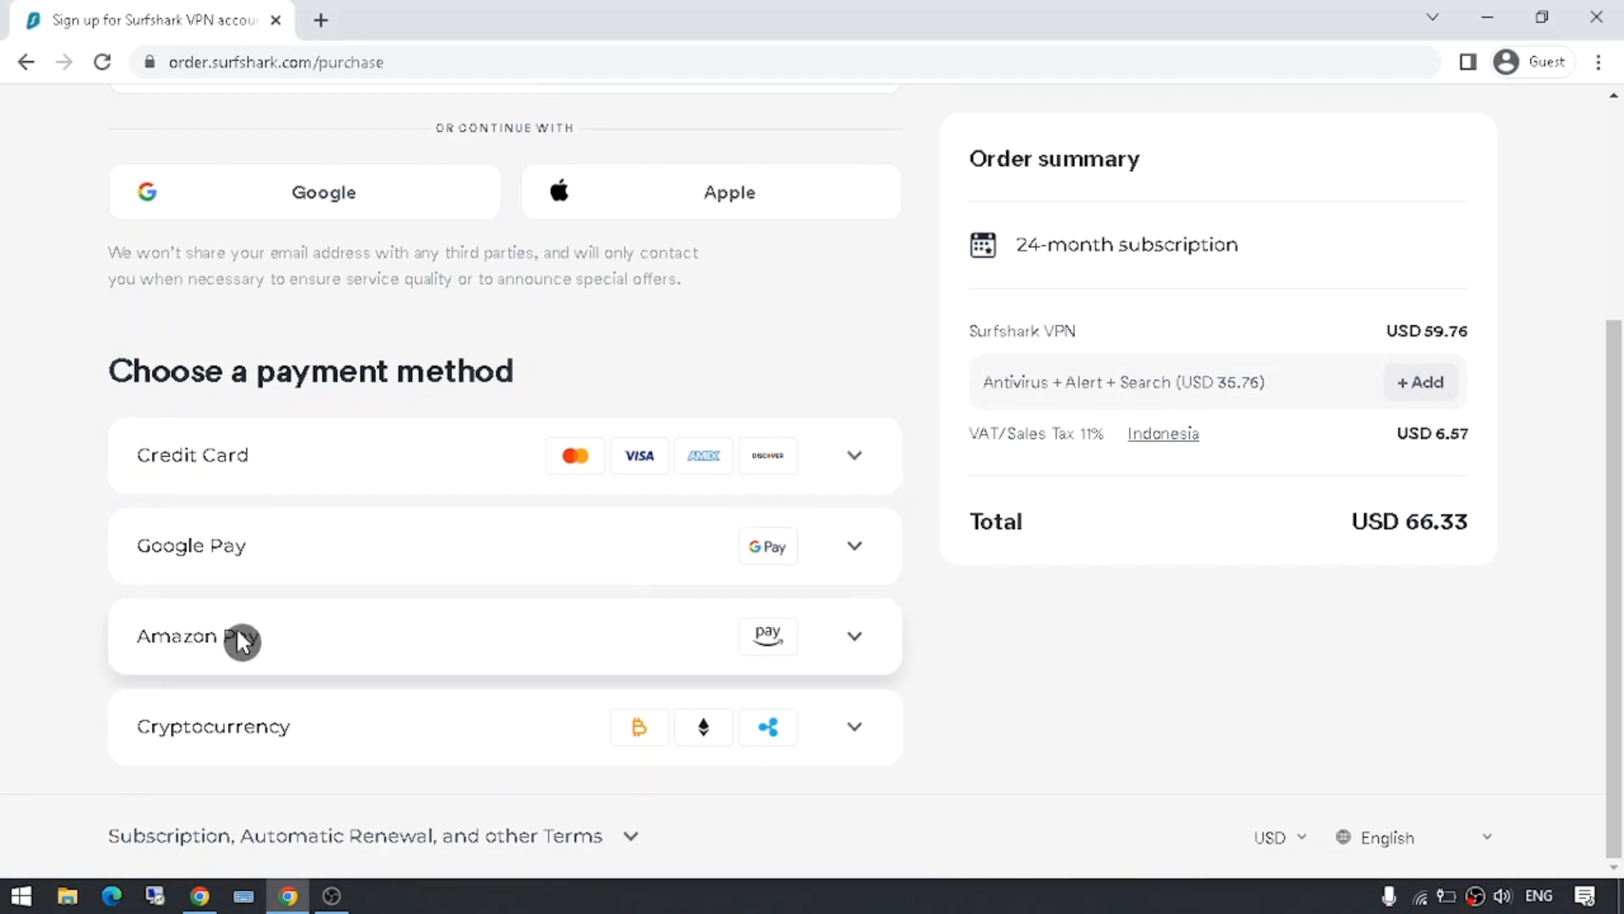
{"action": "mouse_move", "coordinate": [455, 519]}
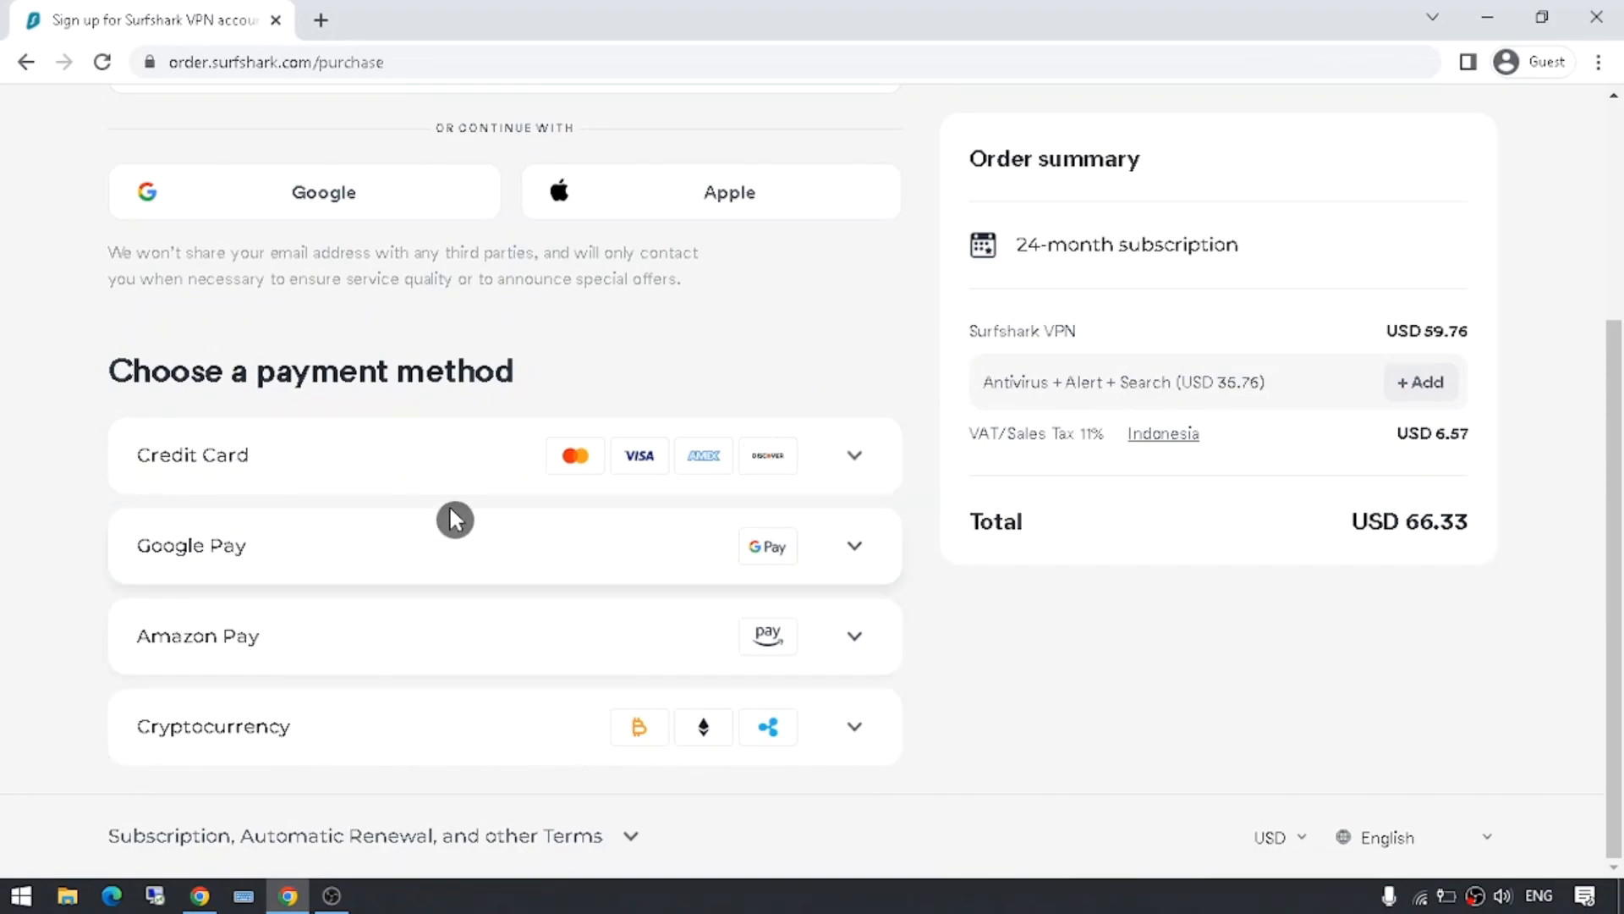
{"action": "left_click", "coordinate": [415, 455]}
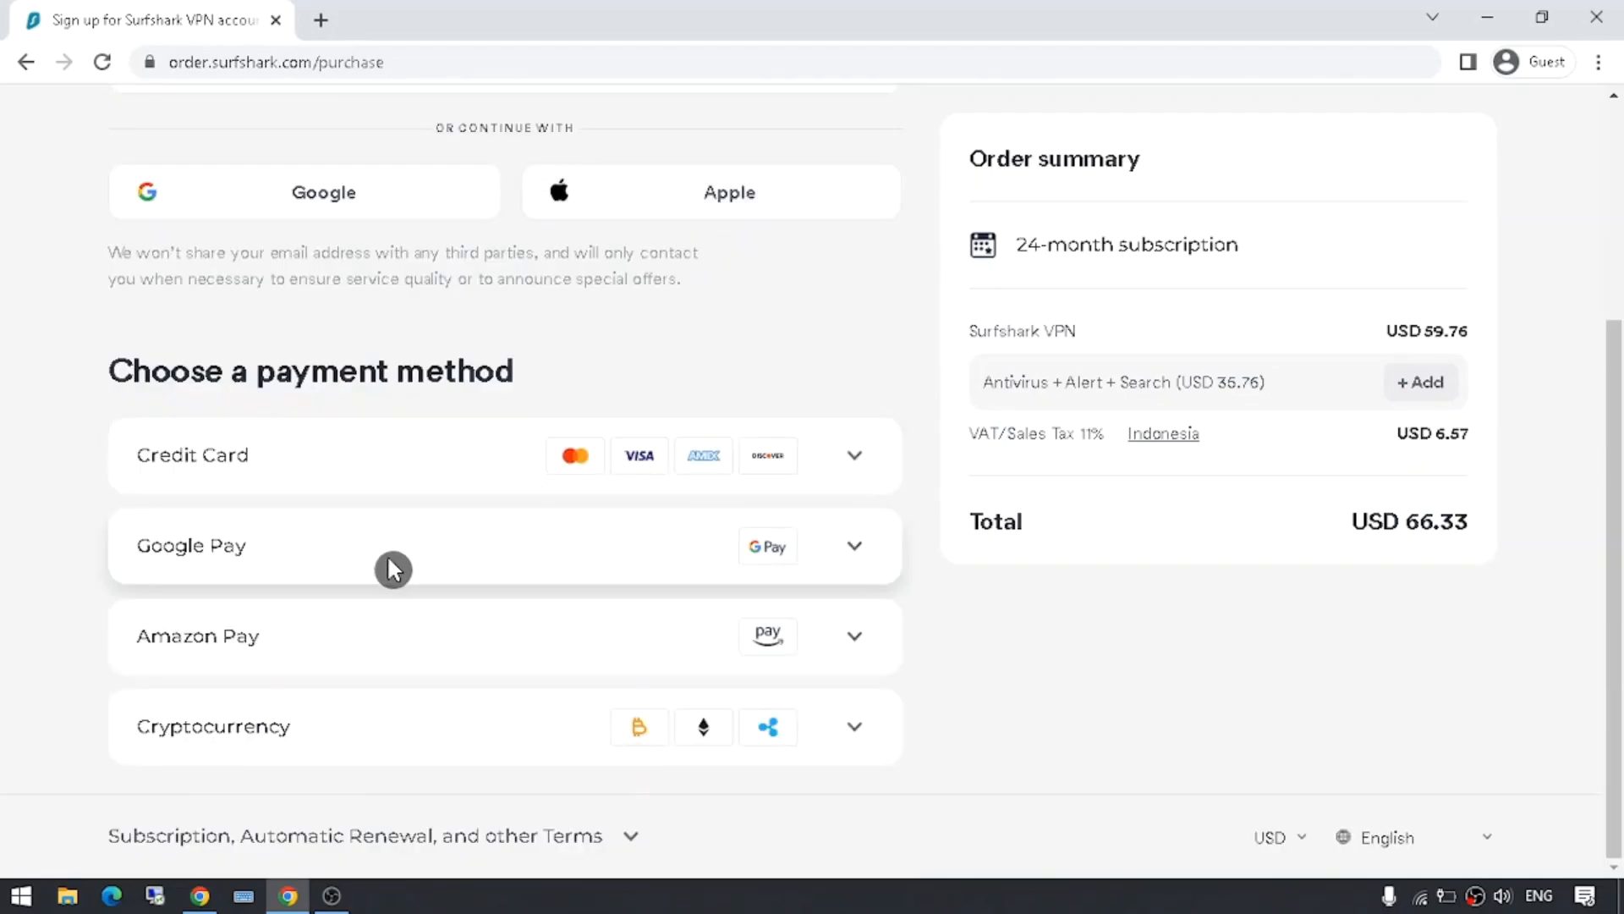
{"action": "left_click", "coordinate": [414, 545]}
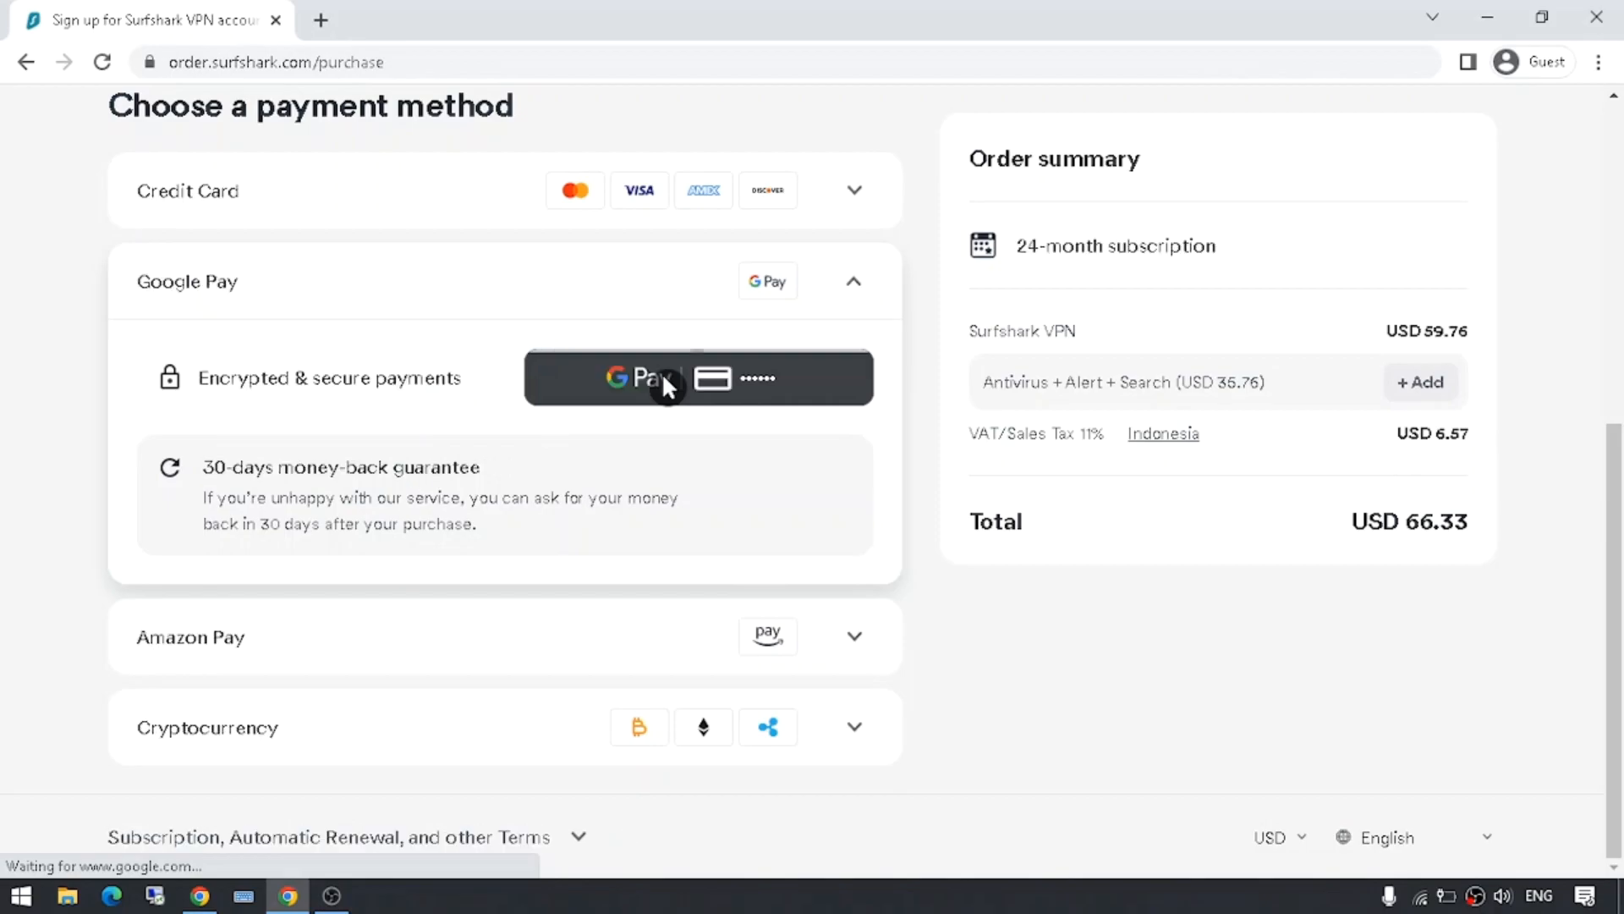
{"action": "mouse_move", "coordinate": [741, 391]}
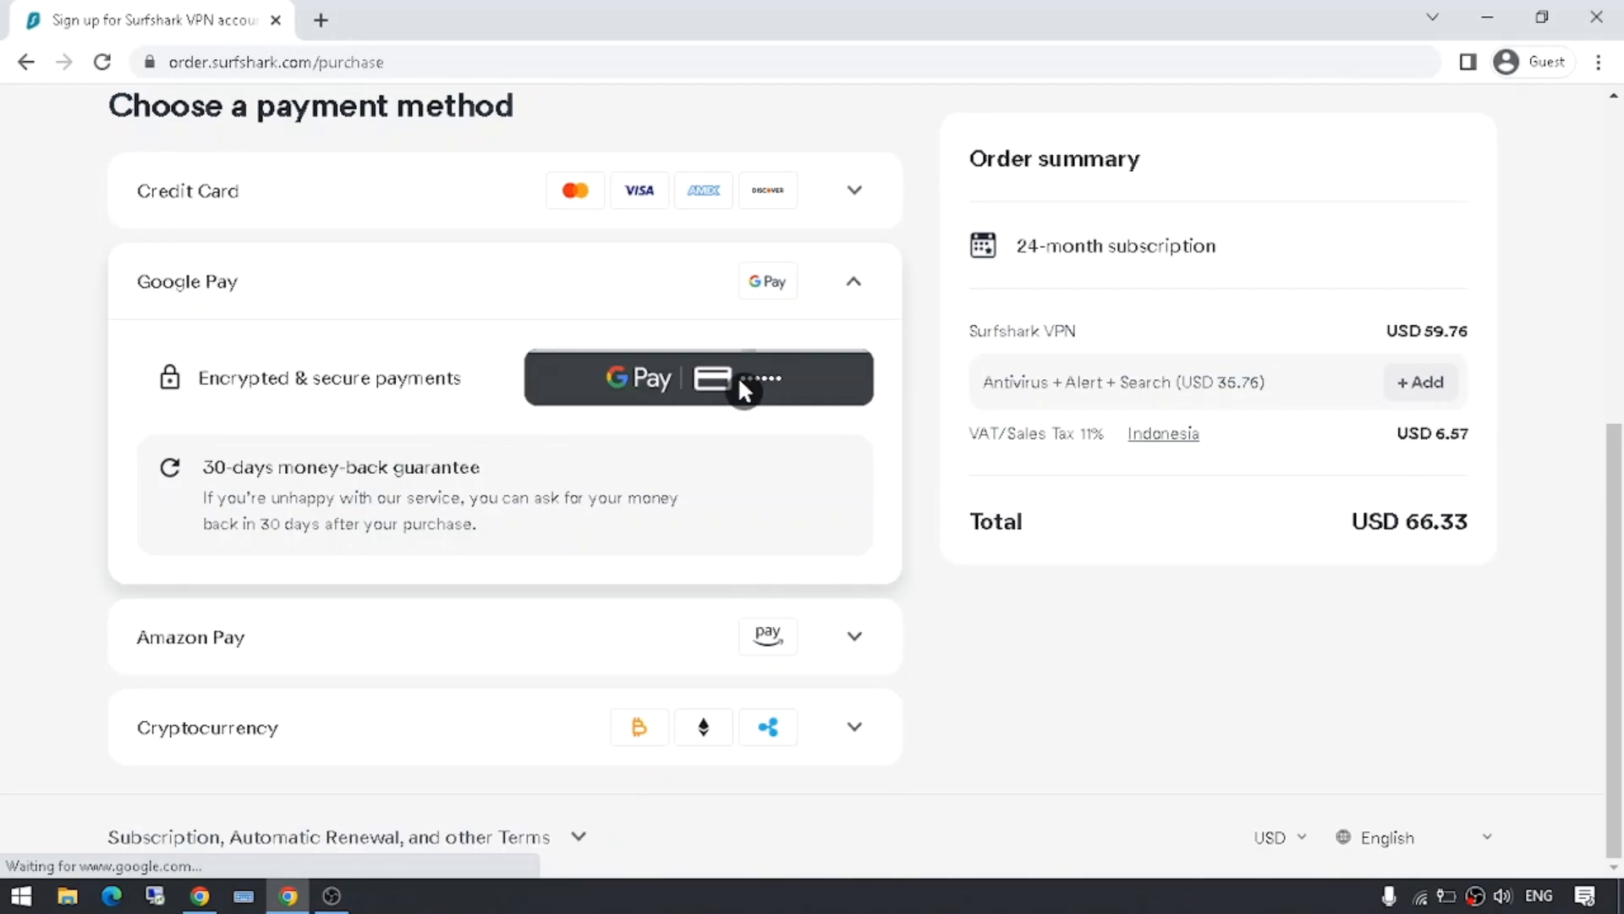
{"action": "scroll", "scroll_direction": "up", "scroll_amount": 3}
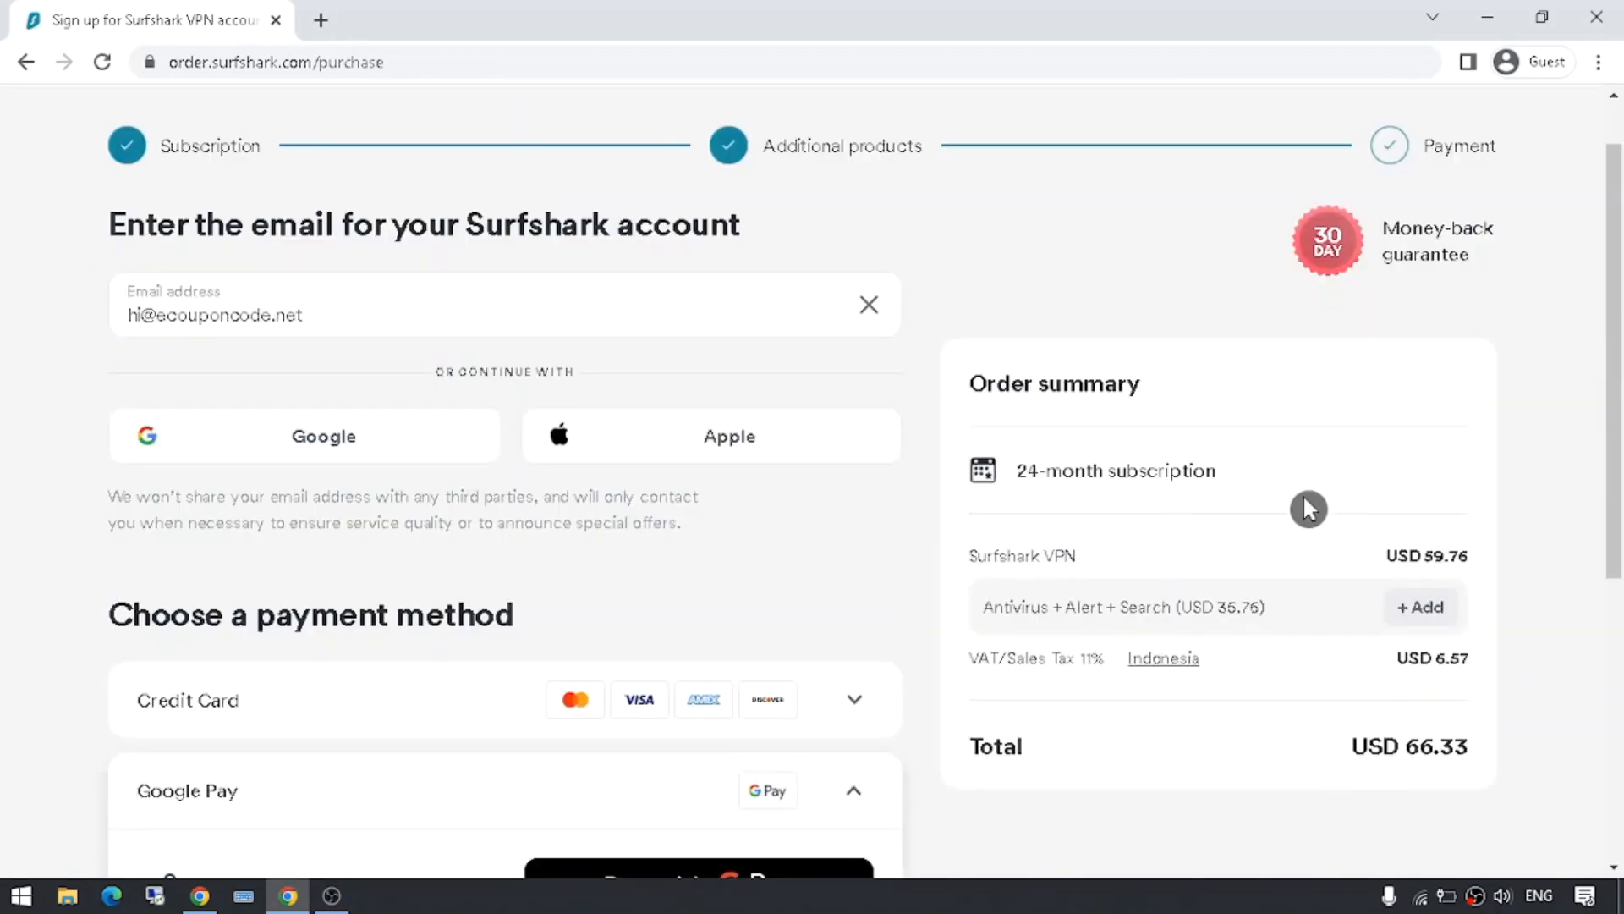
{"action": "scroll", "scroll_direction": "down", "scroll_amount": 3}
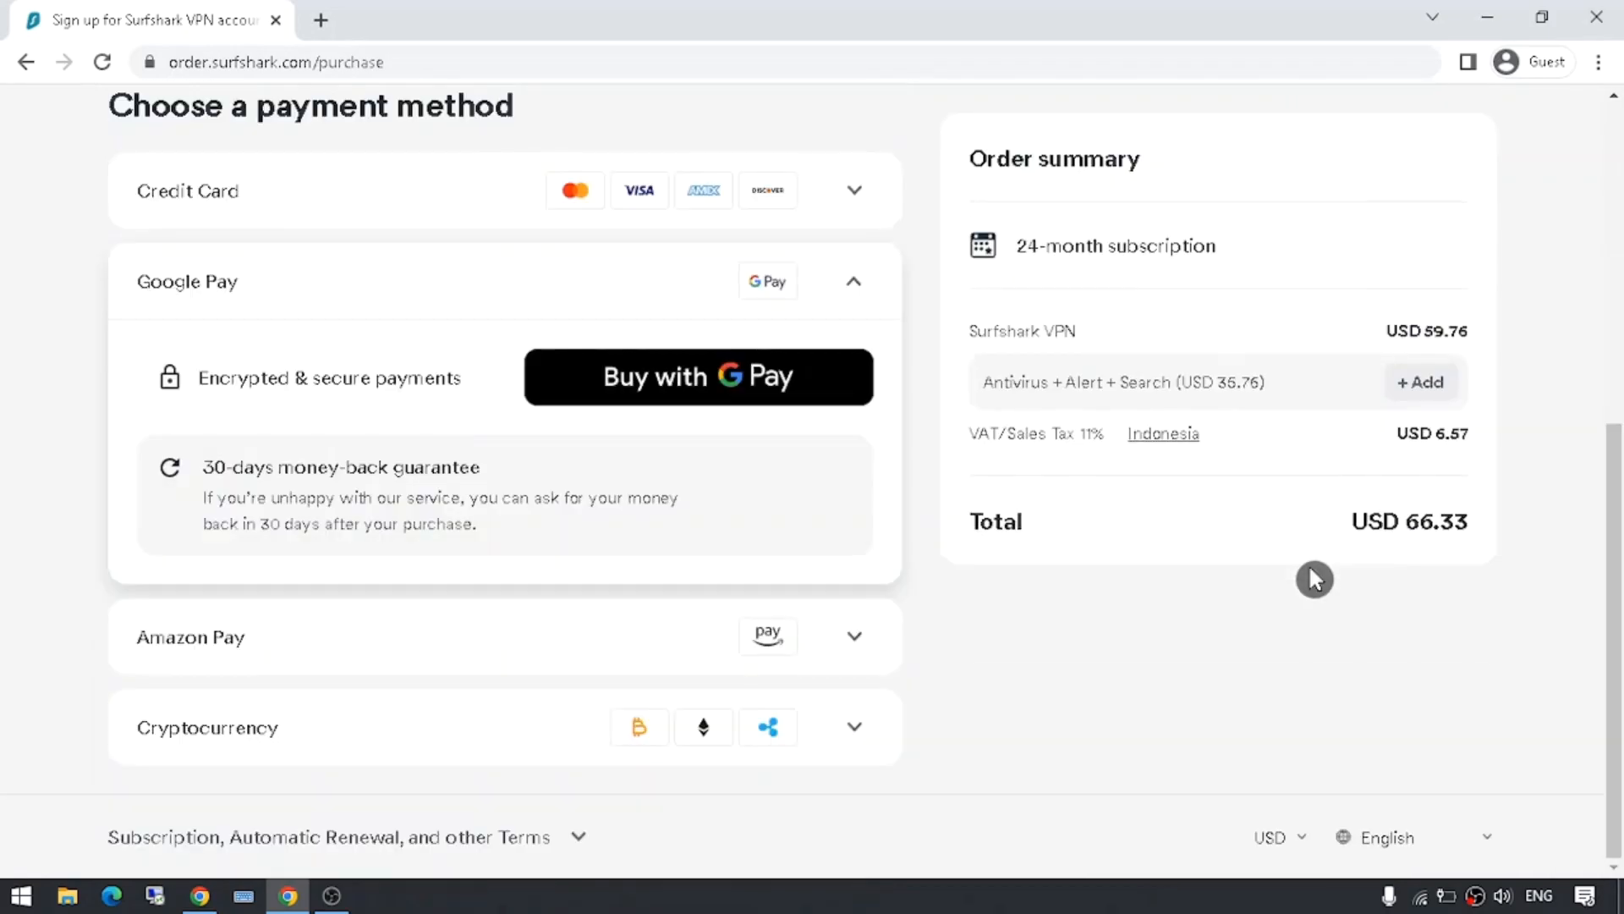
{"action": "scroll", "scroll_direction": "up", "scroll_amount": 3}
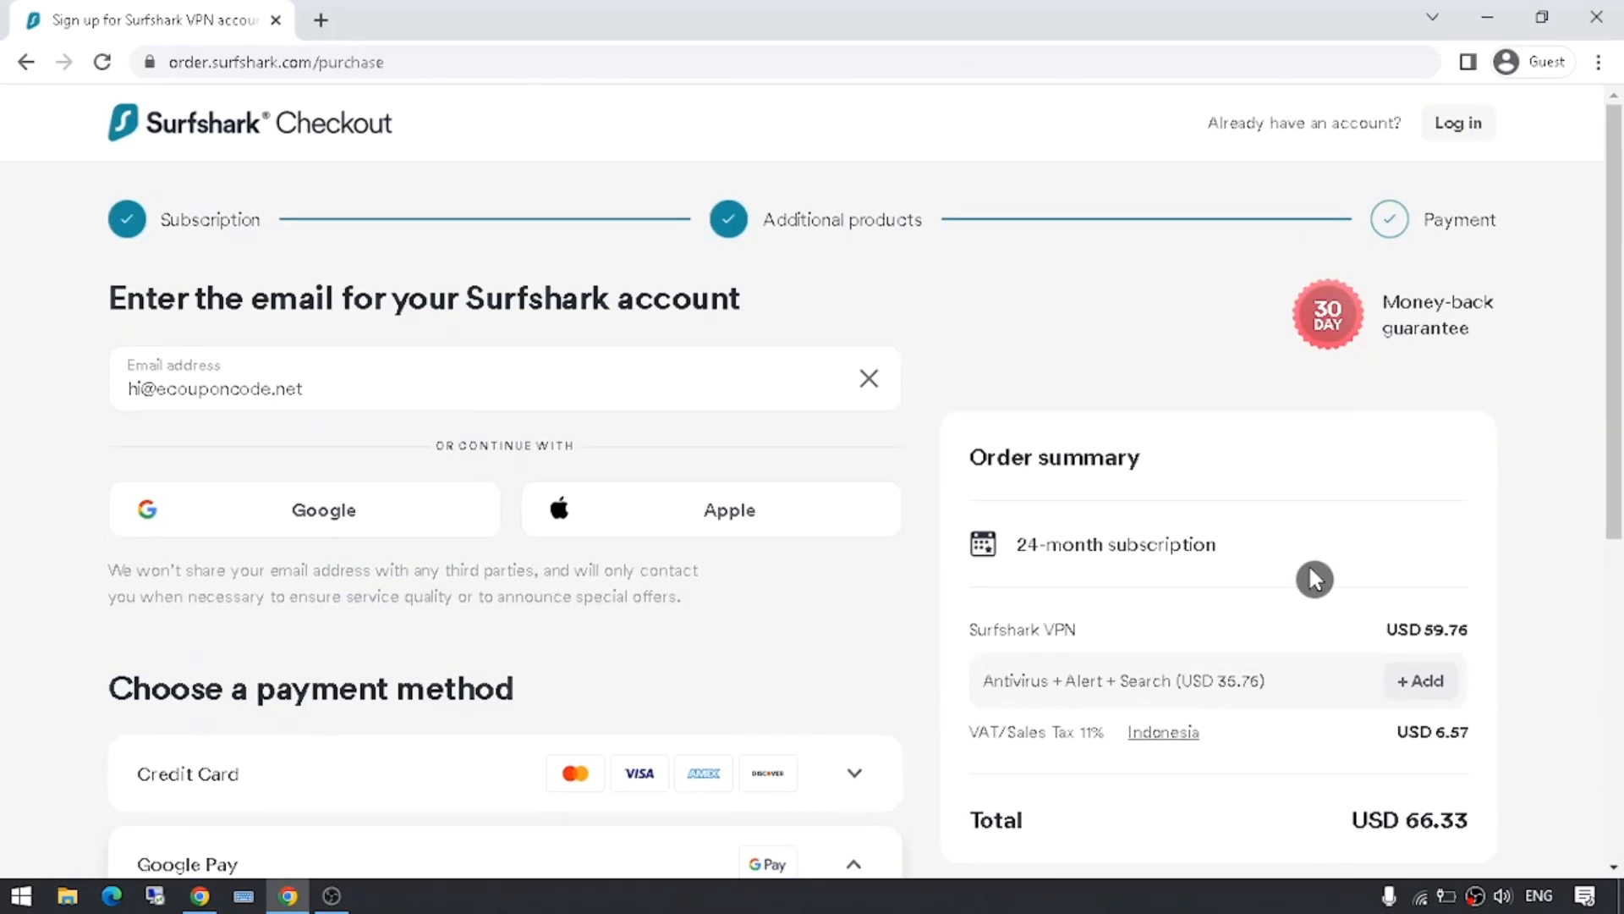
{"action": "scroll", "scroll_direction": "down", "scroll_amount": 3}
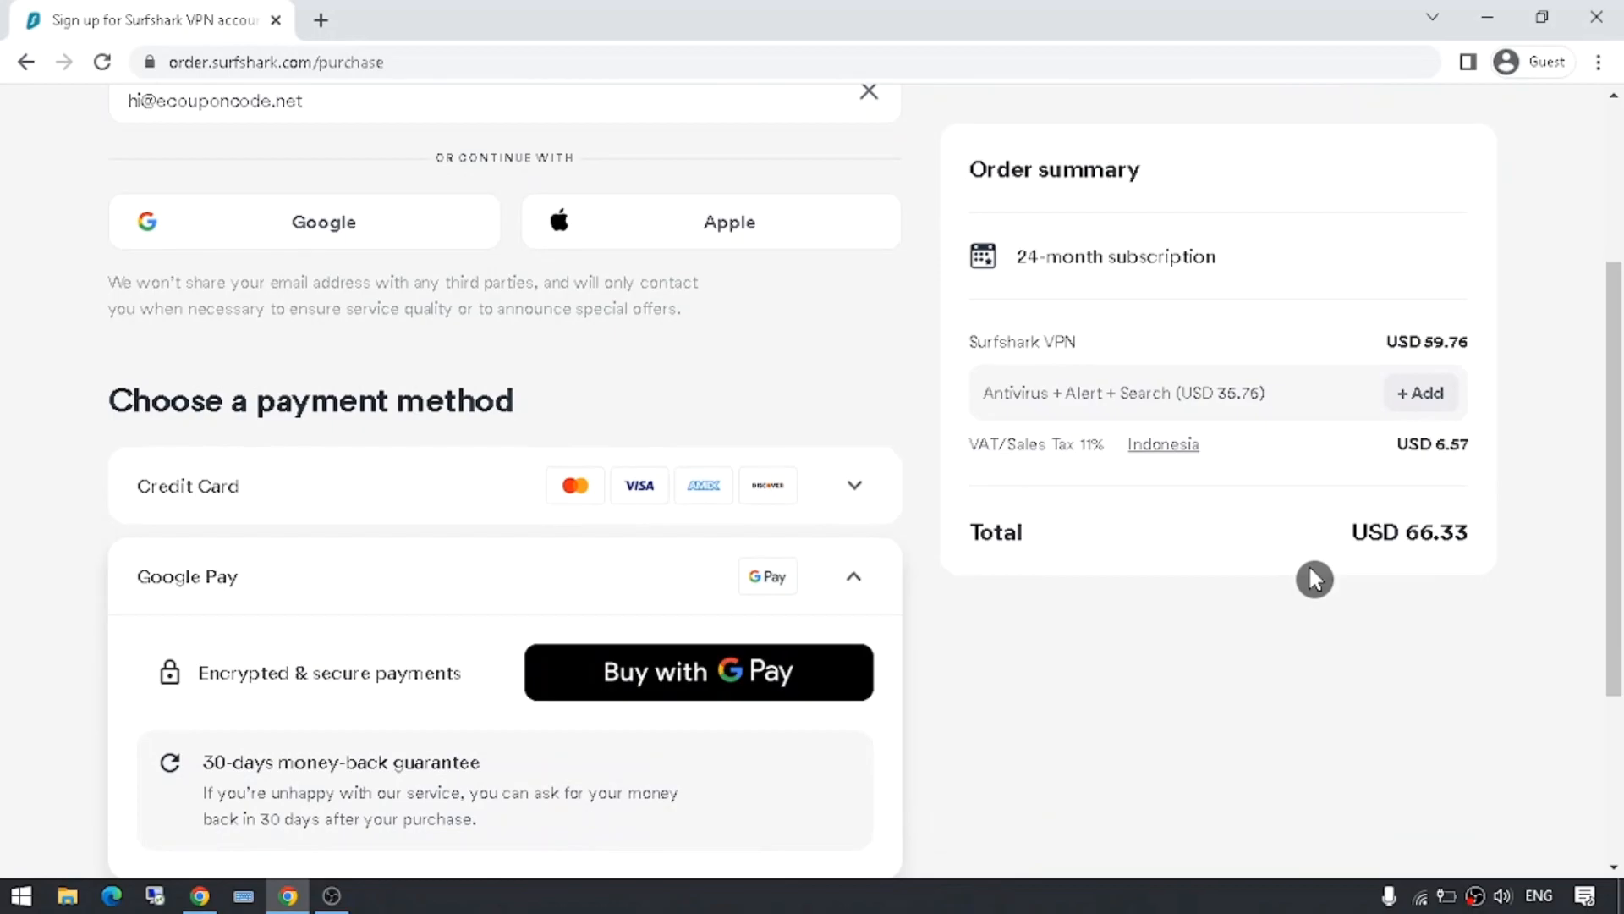
{"action": "scroll", "scroll_direction": "down", "scroll_amount": 3}
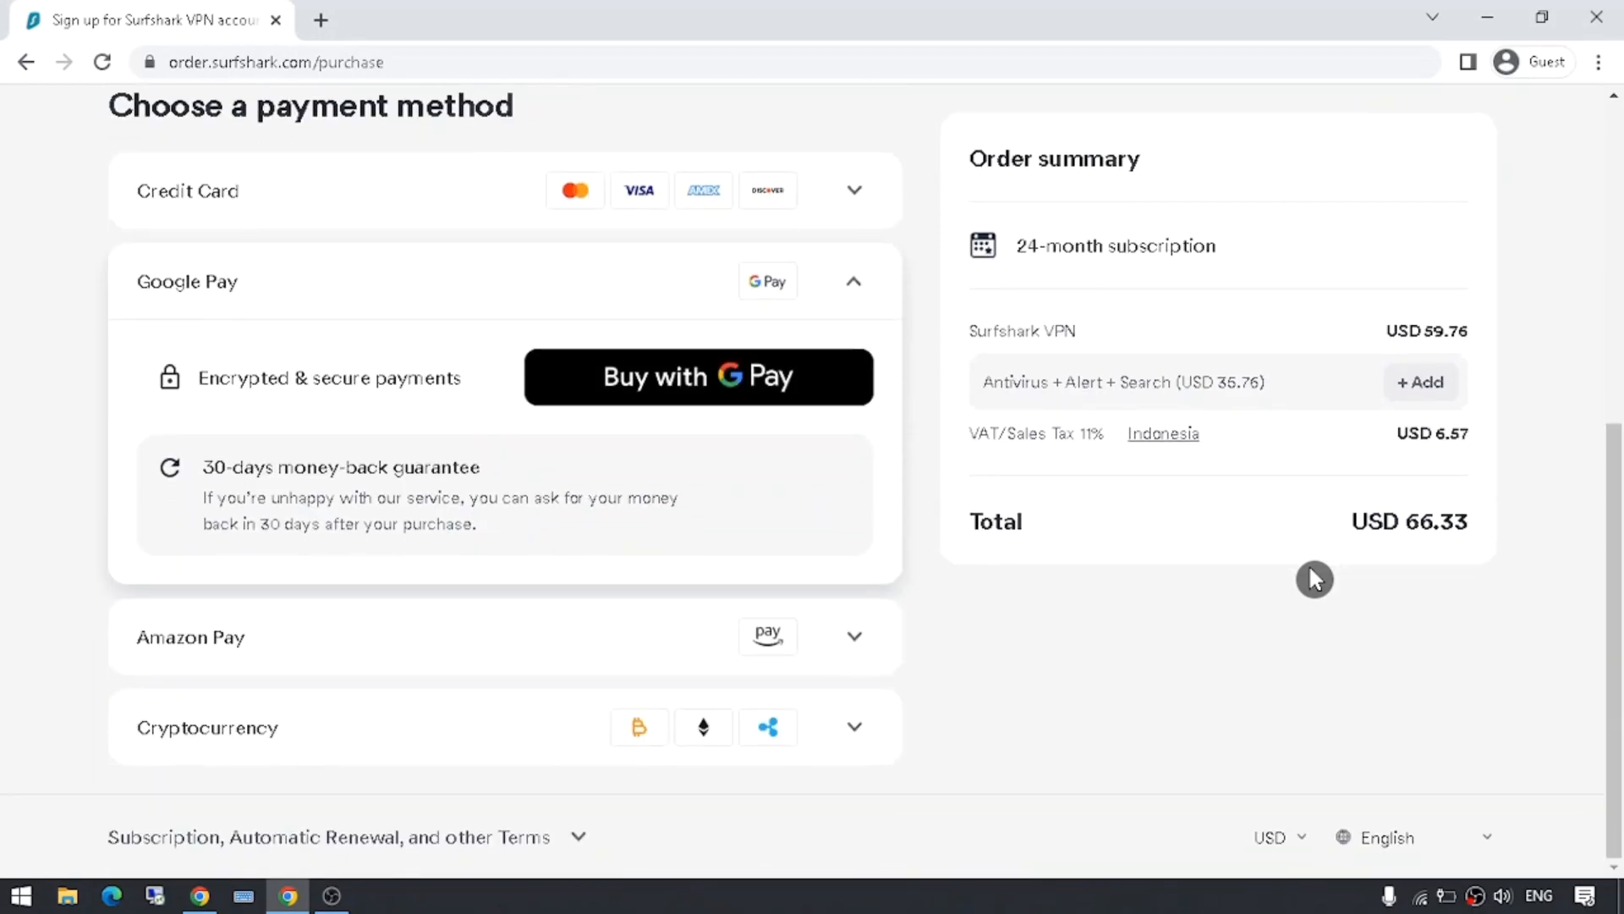
{"action": "scroll", "scroll_direction": "up", "scroll_amount": 3}
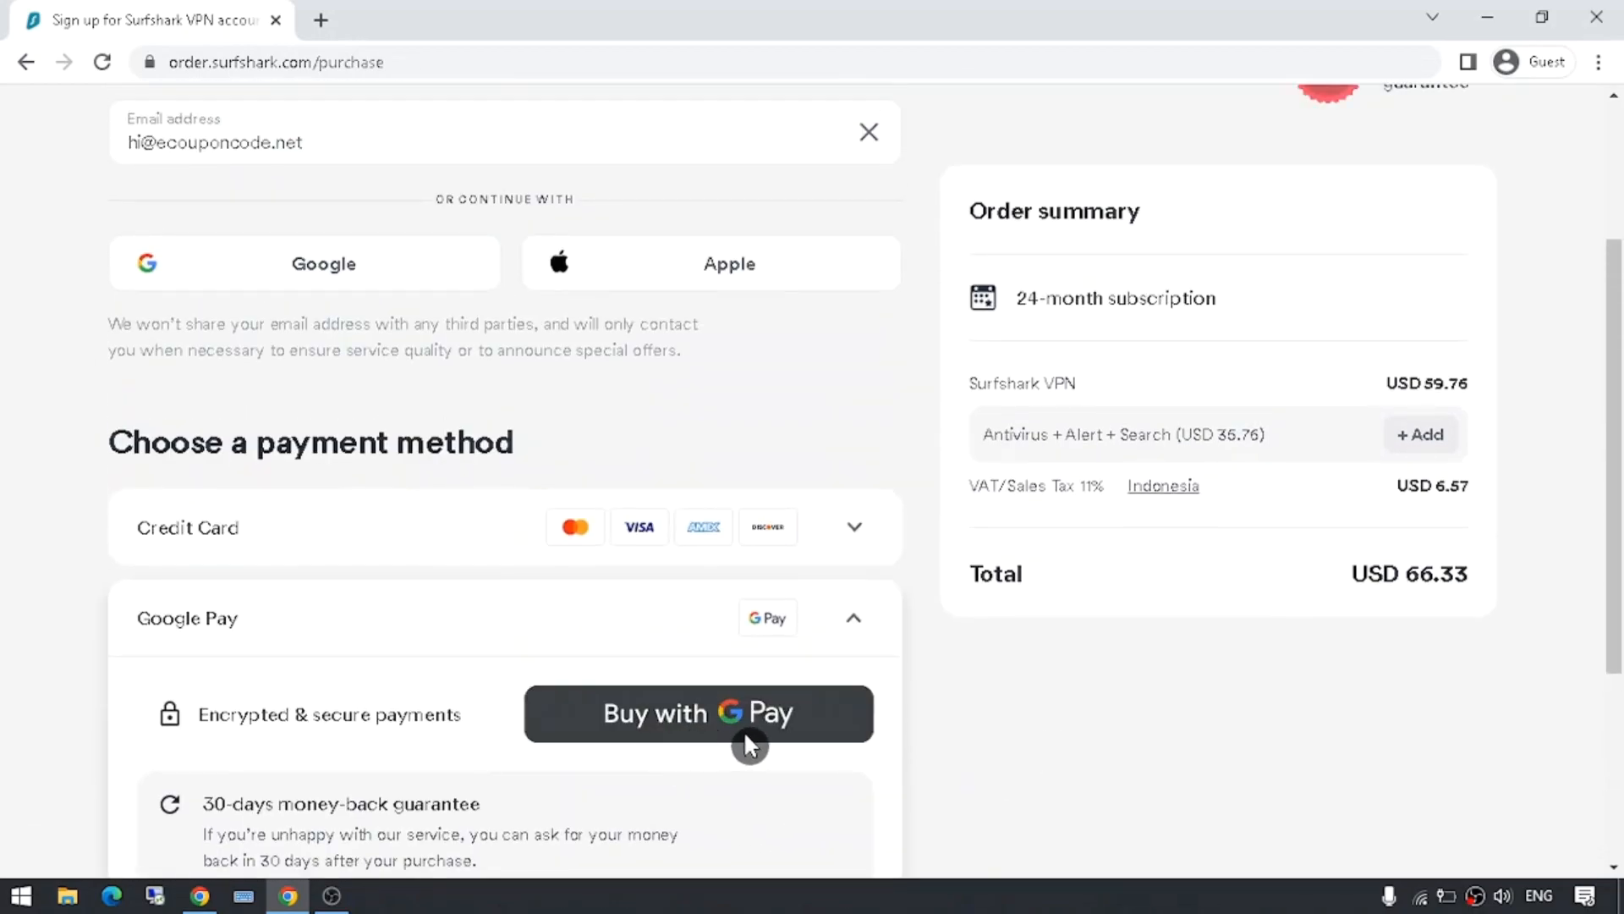
- Trigger 'Buy with G Pay' so the pay.google.com payment sheet loads
{"action": "left_click", "coordinate": [707, 712]}
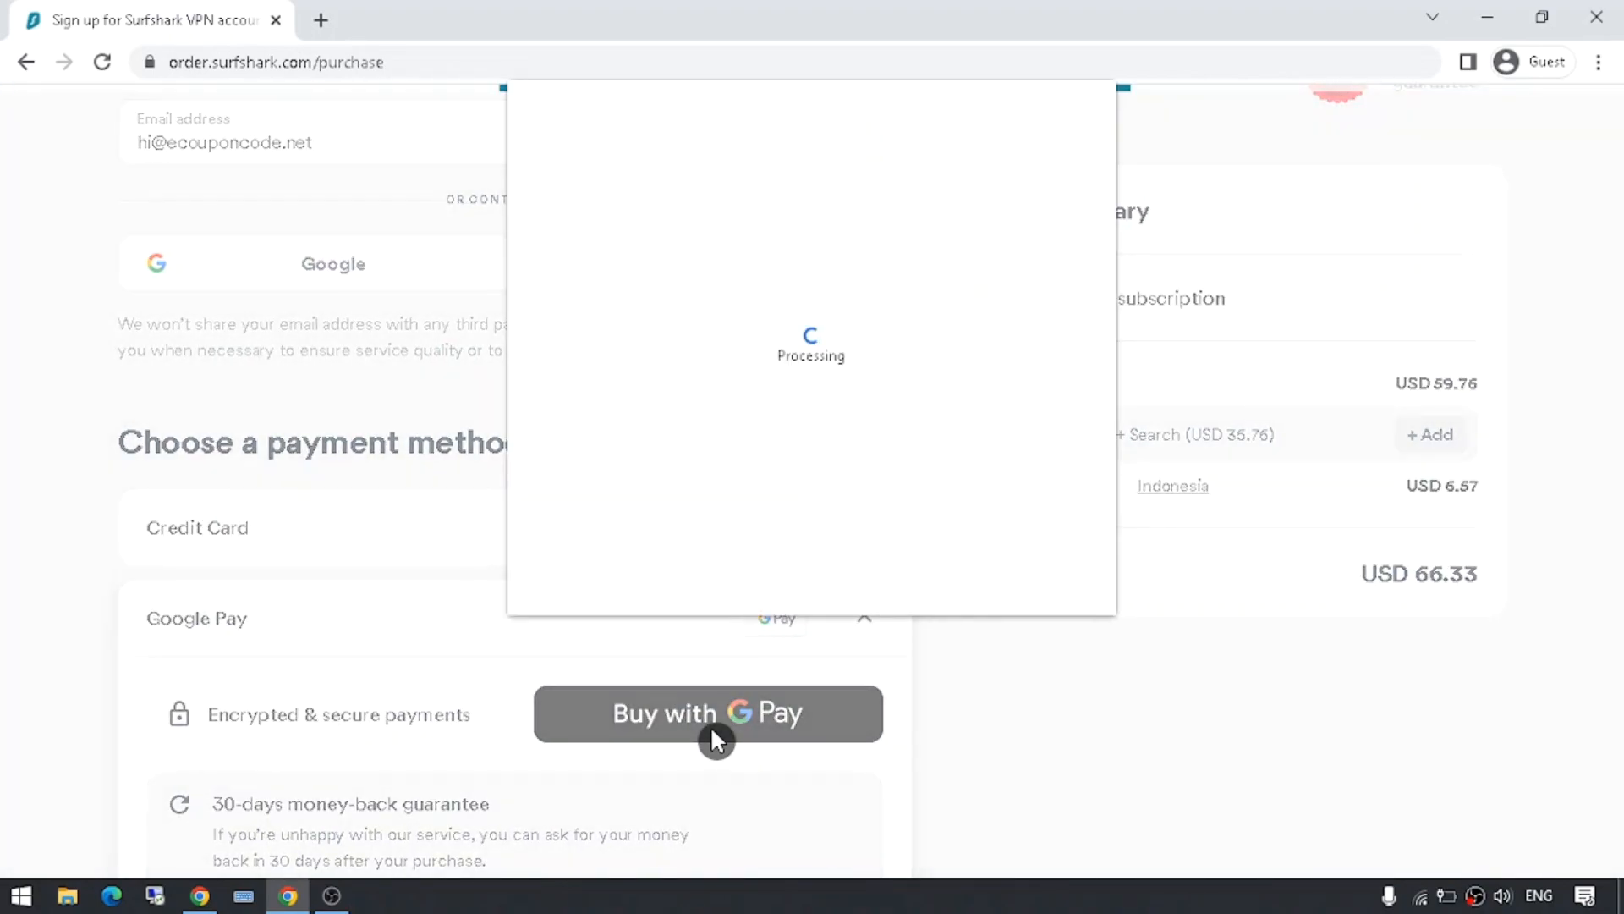
{"action": "left_click", "coordinate": [707, 712]}
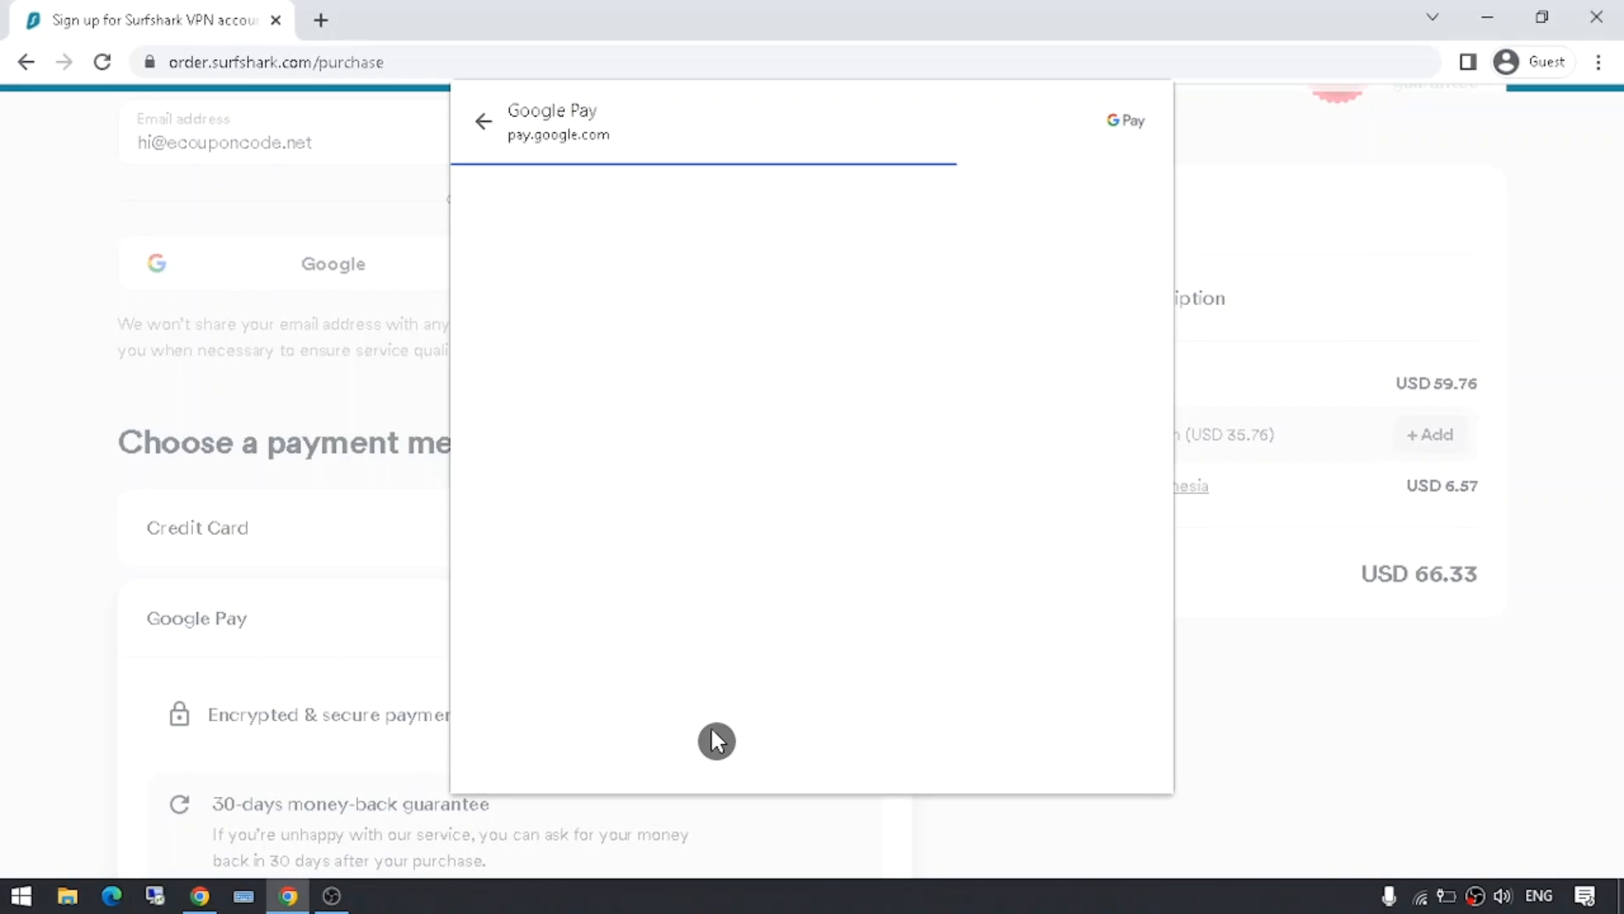